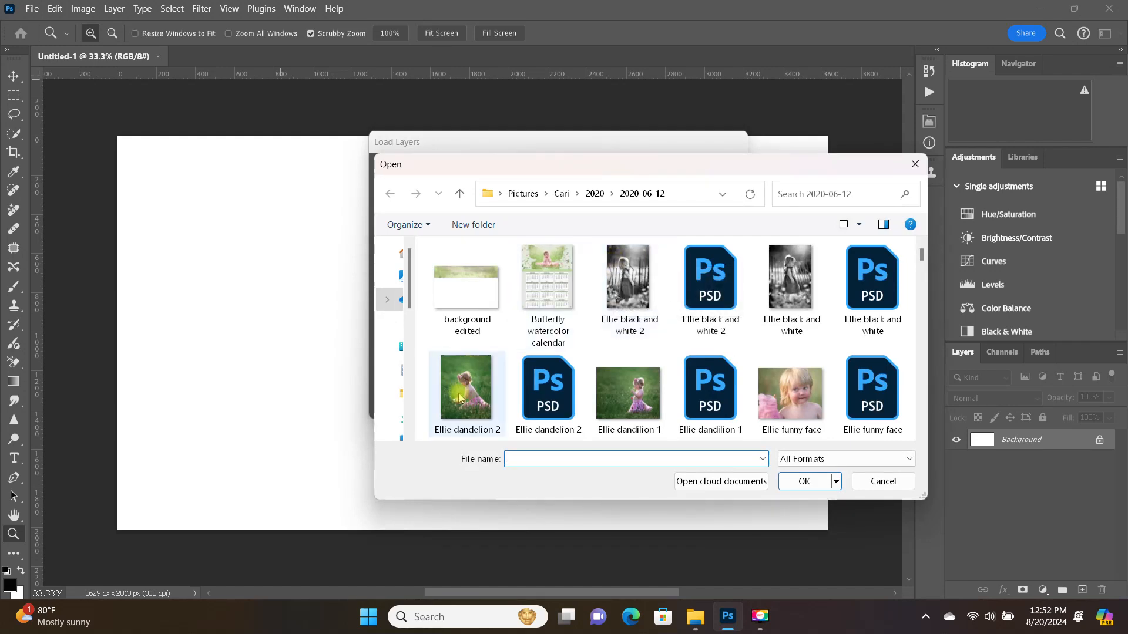
- Dismiss the Open dialog and show the highland cow PNG with its five animal layers
{"action": "left_click", "coordinate": [804, 481]}
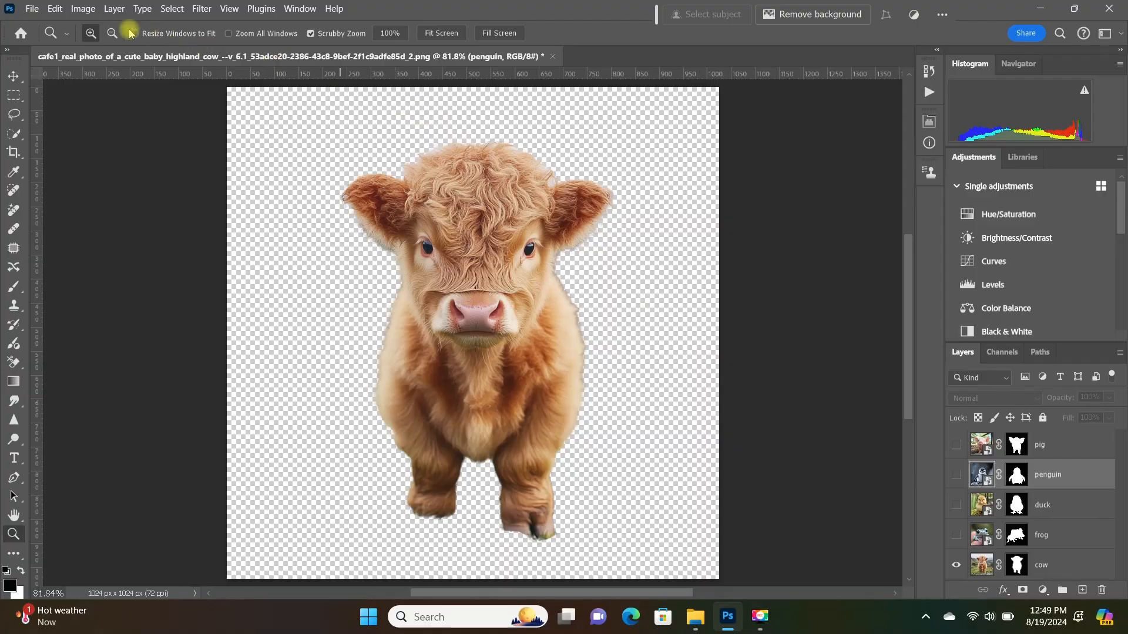
- Set Export Layers To Files to include hidden layers, no prefix, destination Desktop folder A, PSD type
{"action": "left_click", "coordinate": [32, 8]}
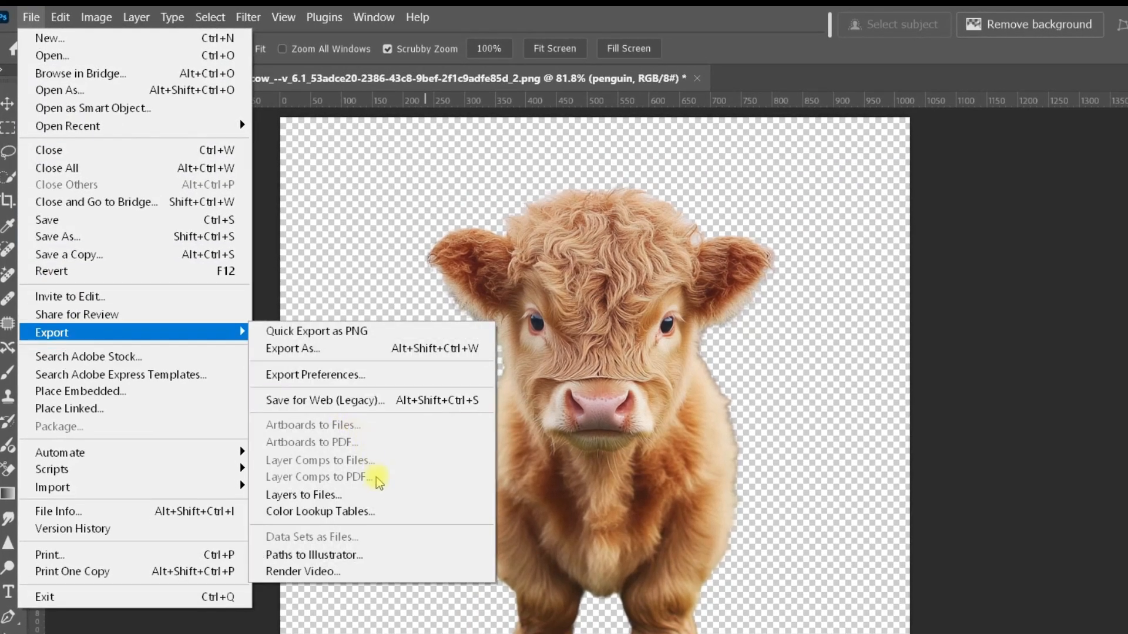
{"action": "left_click", "coordinate": [303, 495]}
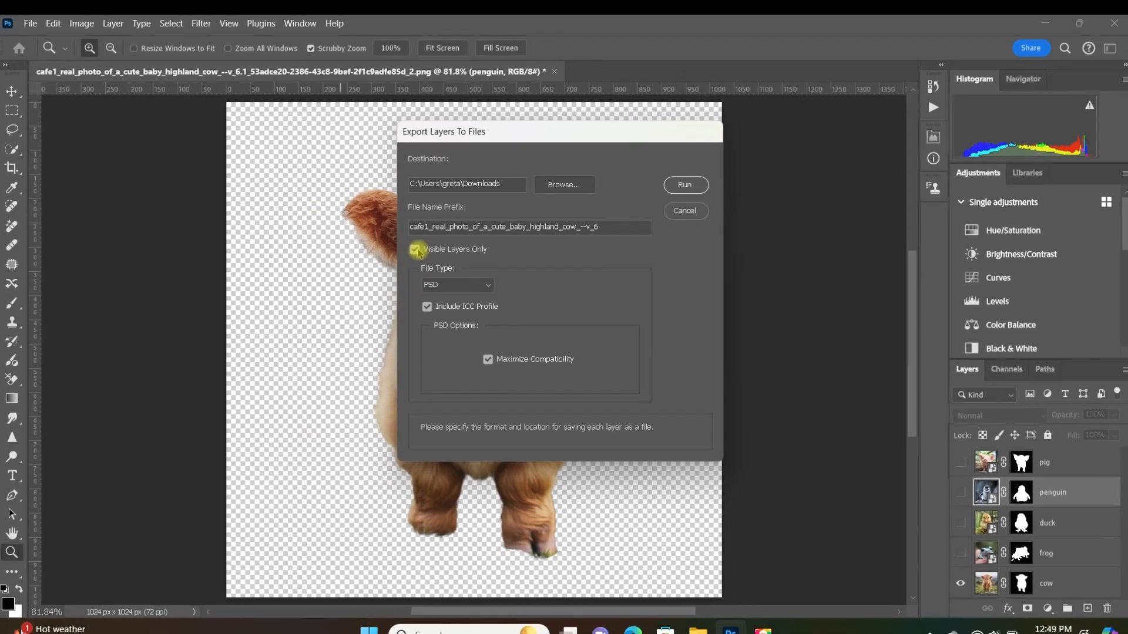
{"action": "left_click", "coordinate": [415, 249]}
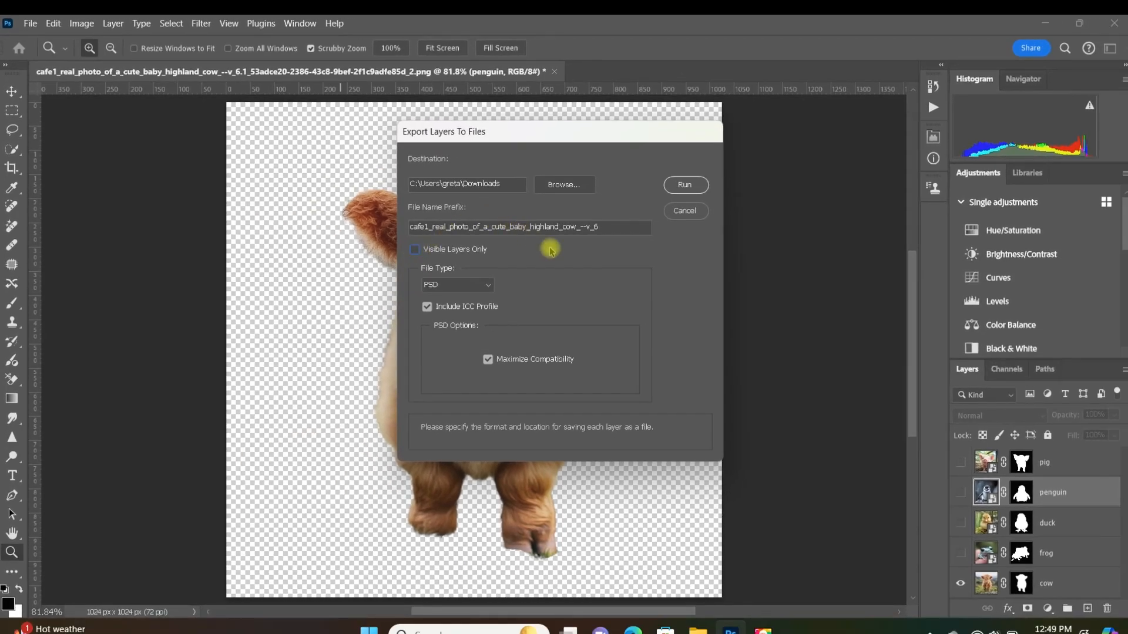
{"action": "mouse_move", "coordinate": [606, 239]}
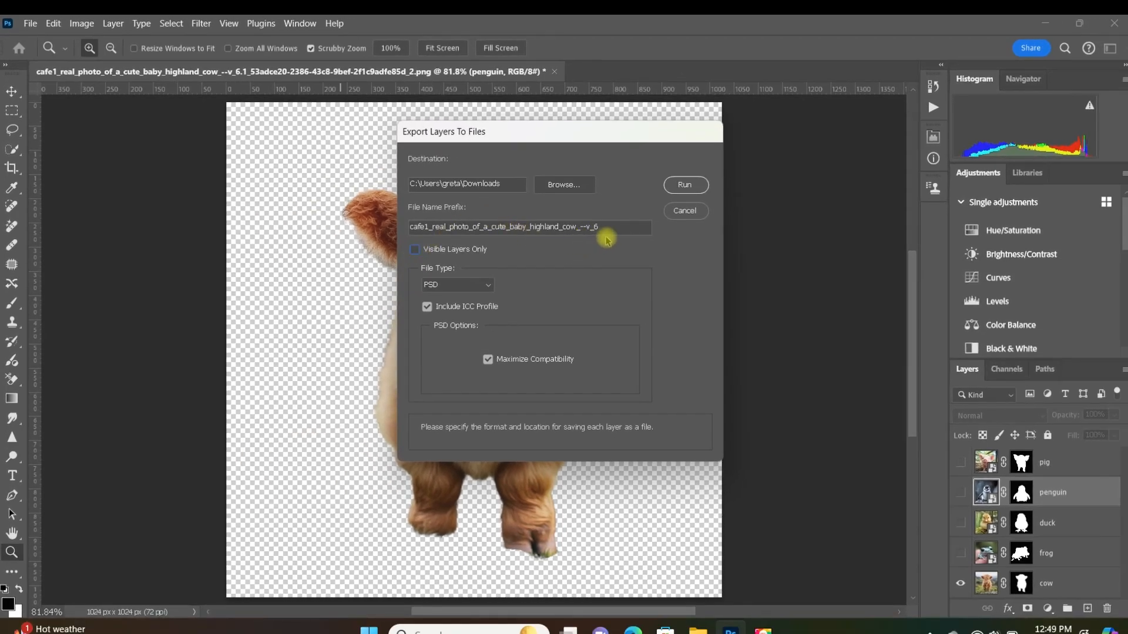
{"action": "key", "text": "Delete"}
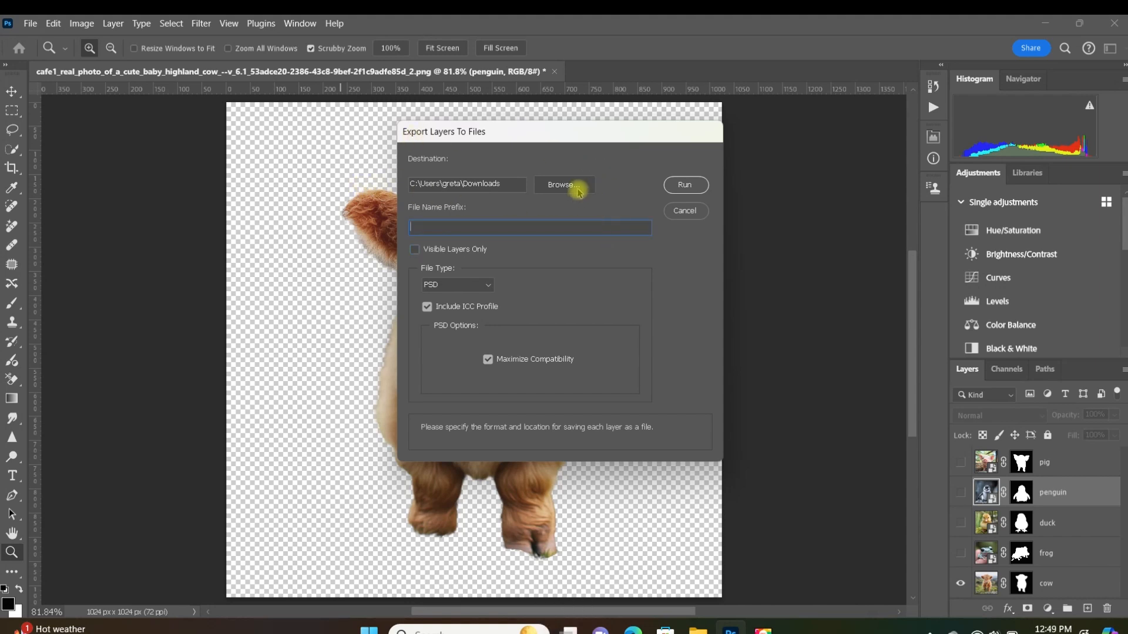
{"action": "left_click", "coordinate": [564, 185]}
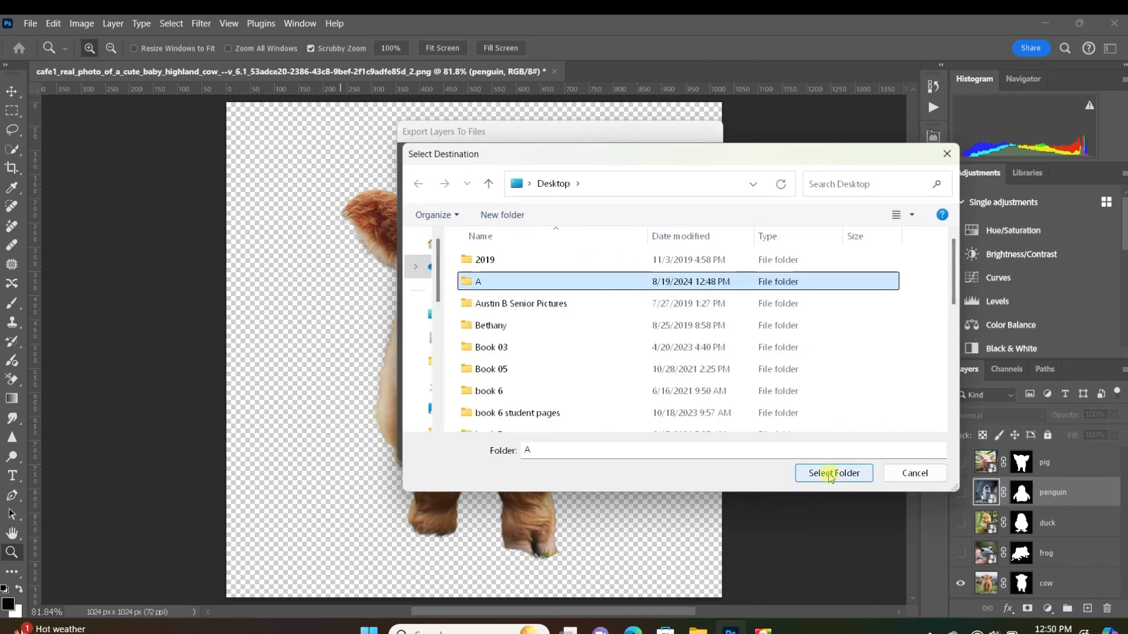
{"action": "left_click", "coordinate": [834, 472]}
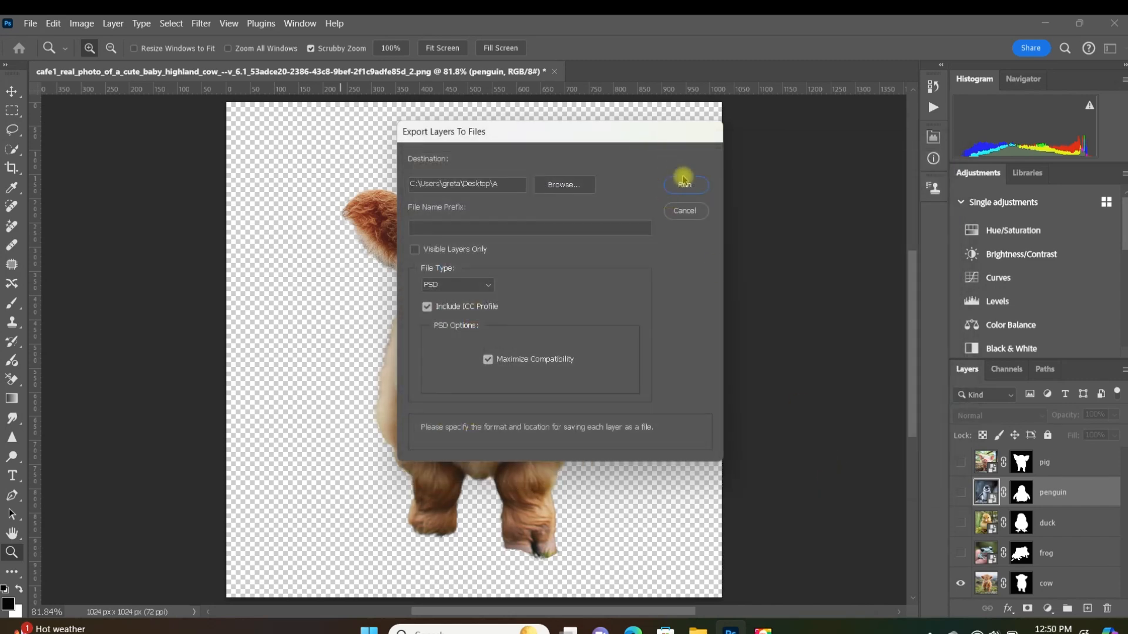
- Run the export and view the numbered animal PSDs such as _0002_duck, _0003_frog, _0004_cow
{"action": "left_click", "coordinate": [684, 185]}
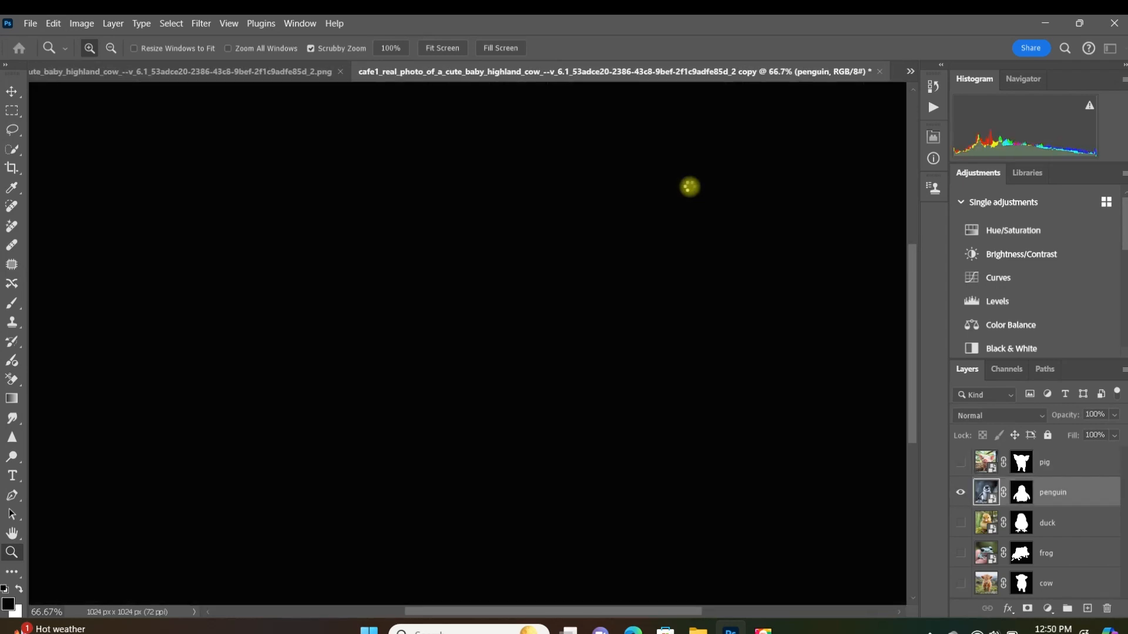
{"action": "left_click", "coordinate": [960, 523]}
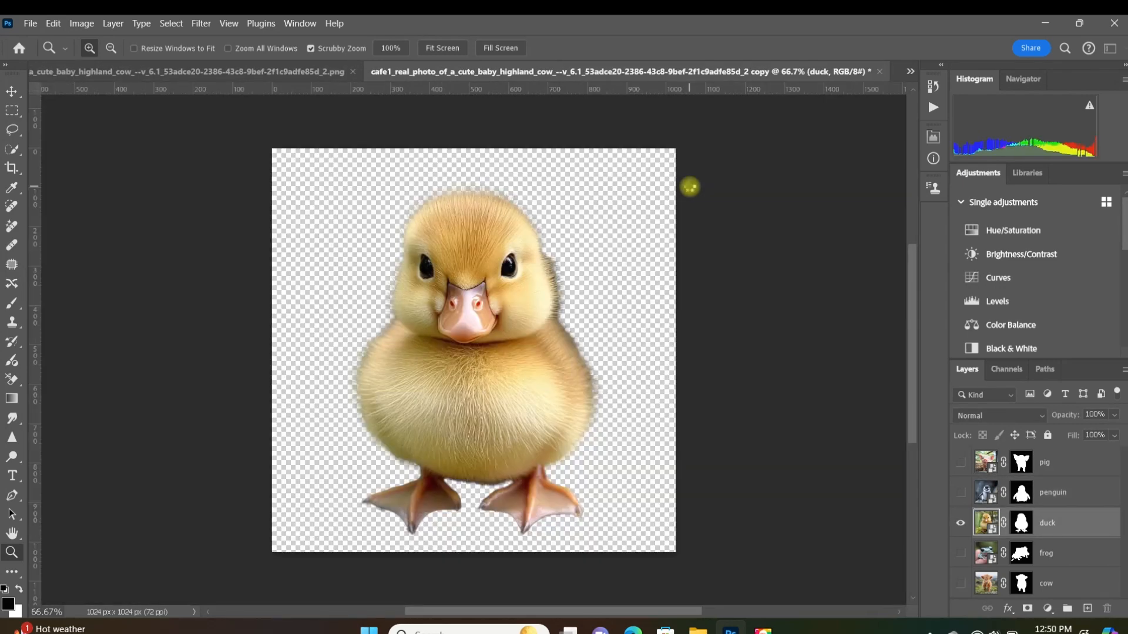
{"action": "left_click", "coordinate": [960, 584]}
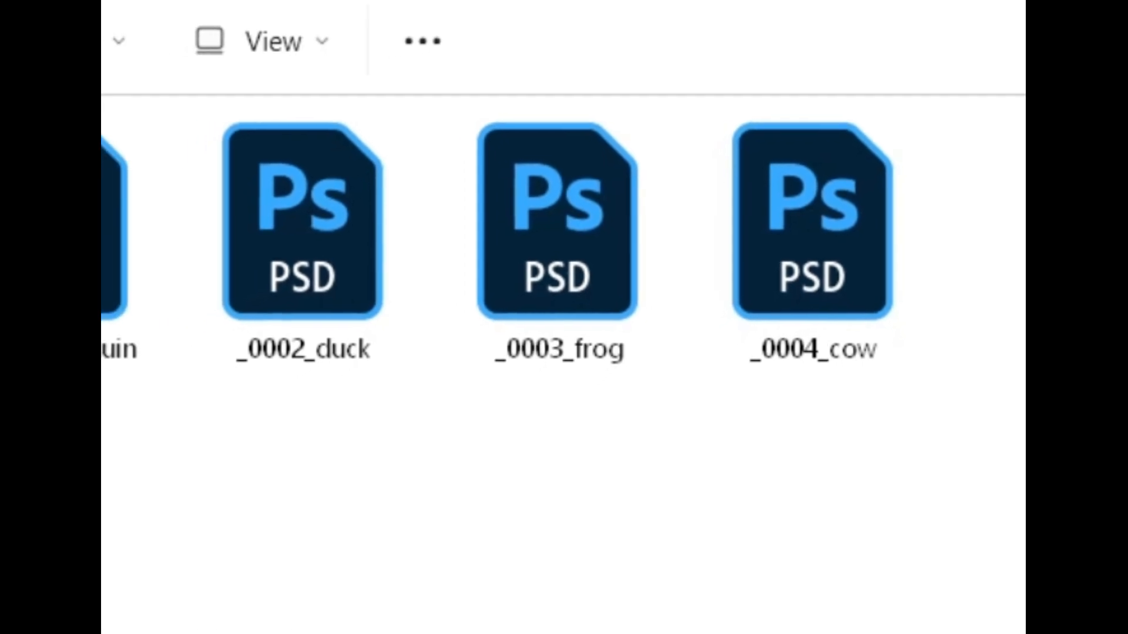
{"action": "left_click", "coordinate": [726, 617]}
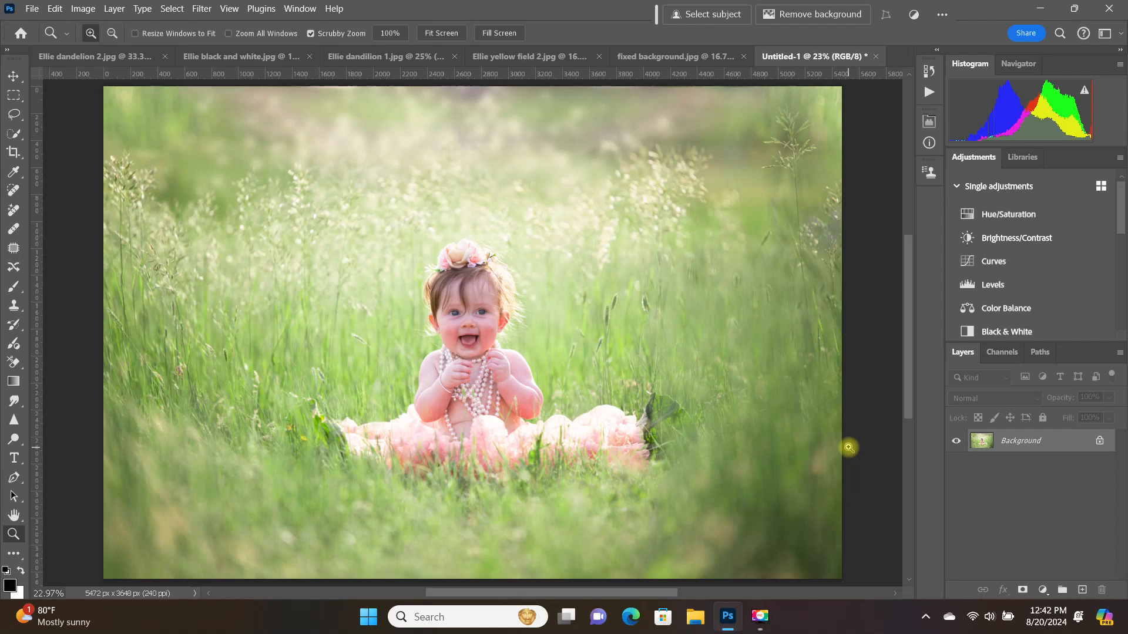
{"action": "mouse_move", "coordinate": [857, 364]}
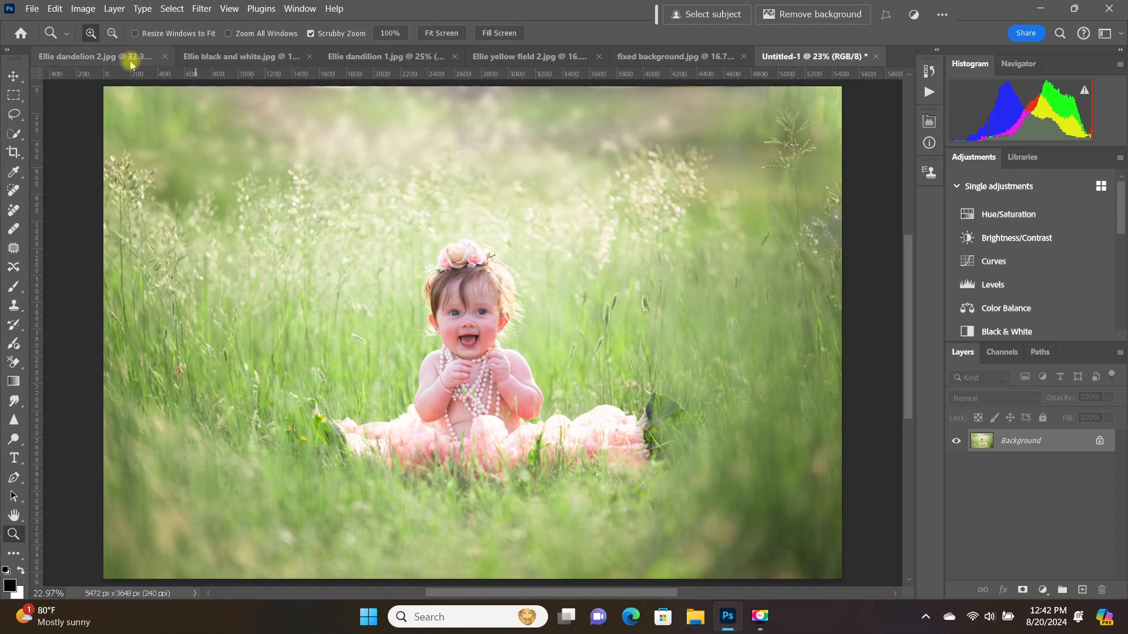
- Step through the black and white, yellow field and fixed background.jpg photo tabs
{"action": "left_click", "coordinate": [244, 57]}
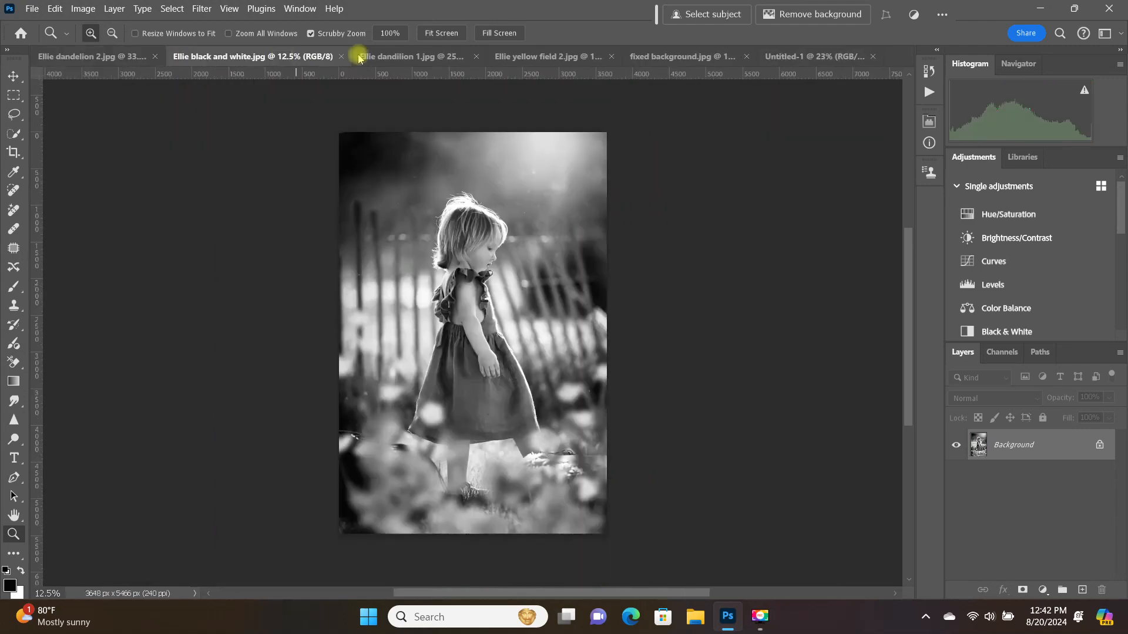
{"action": "left_click", "coordinate": [548, 56]}
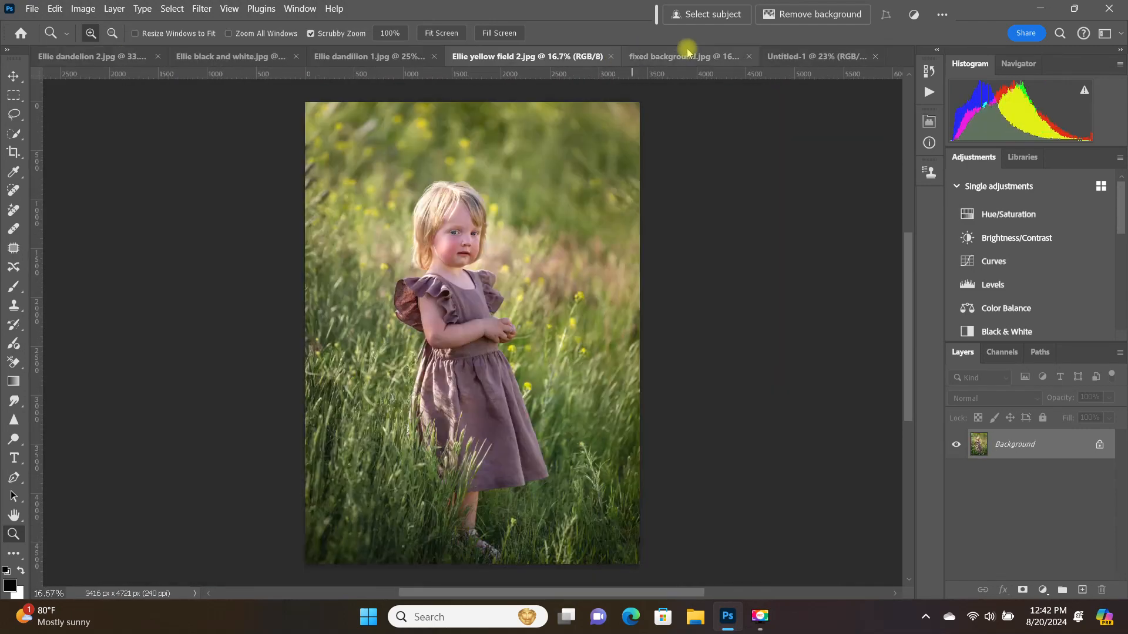
{"action": "left_click", "coordinate": [684, 57]}
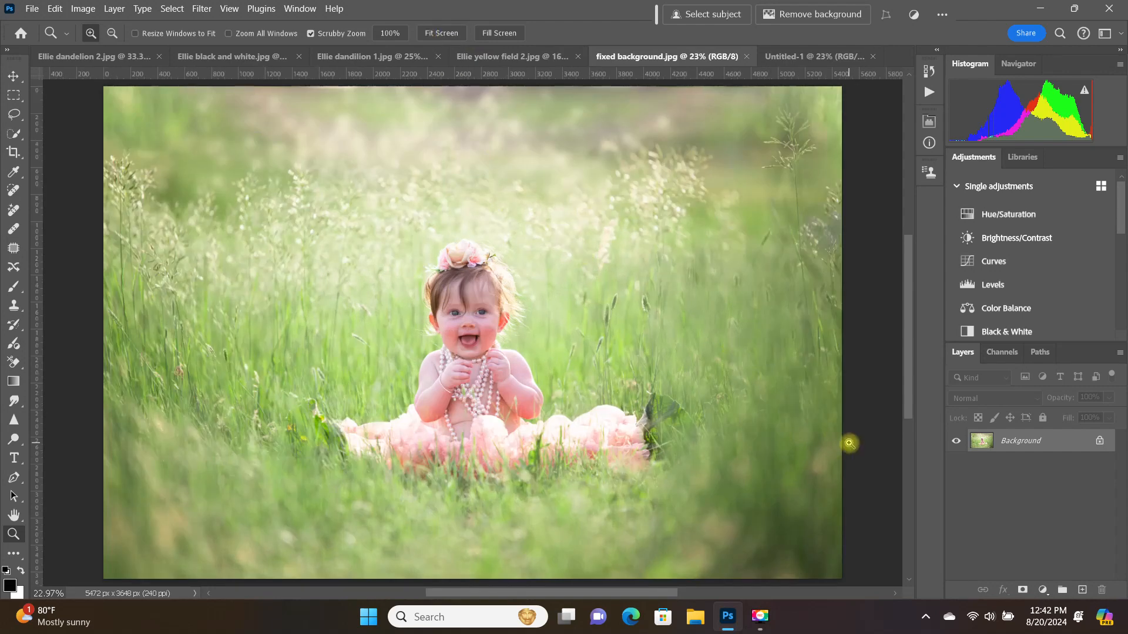
{"action": "mouse_move", "coordinate": [55, 8]}
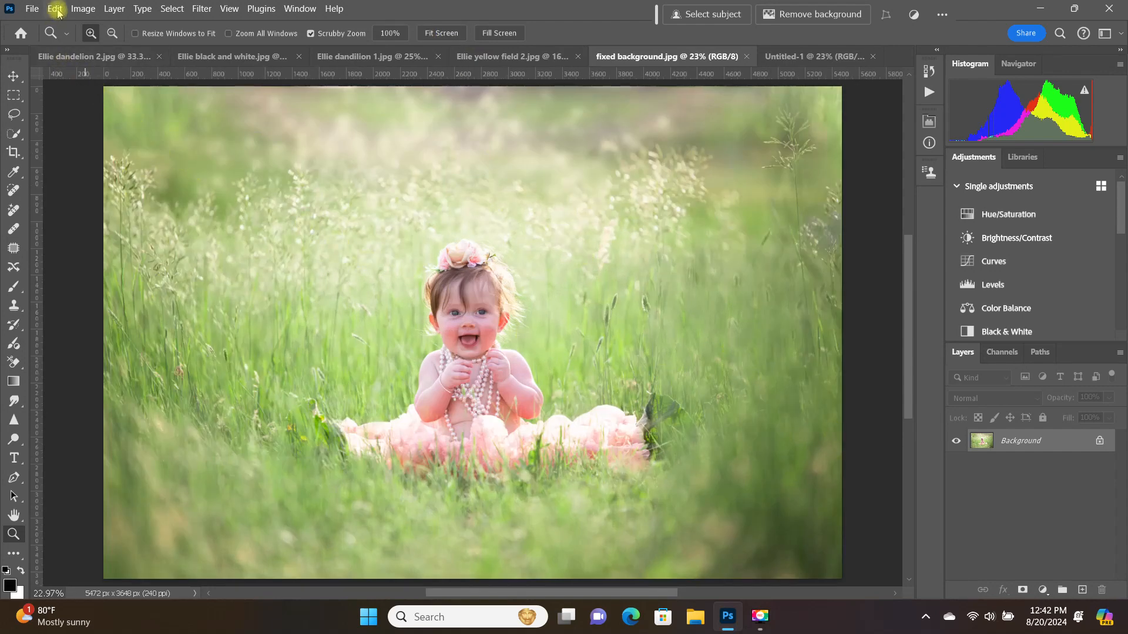
- Load all five open Ellie photos into a new layer stack via Load Files into Stack
{"action": "left_click", "coordinate": [31, 8]}
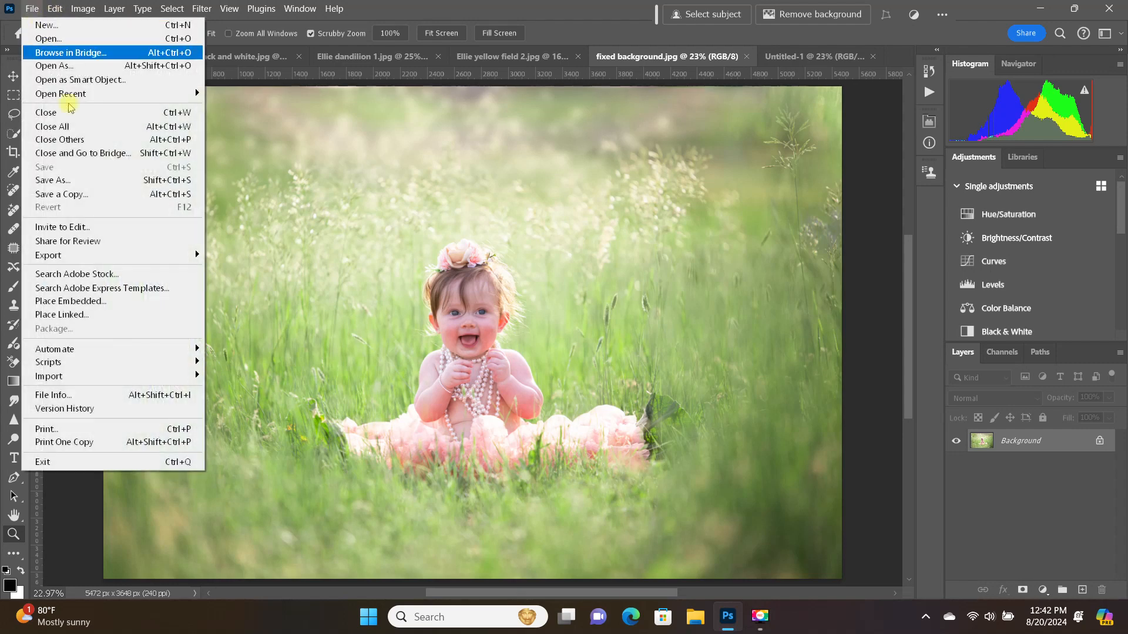
{"action": "mouse_move", "coordinate": [48, 362]}
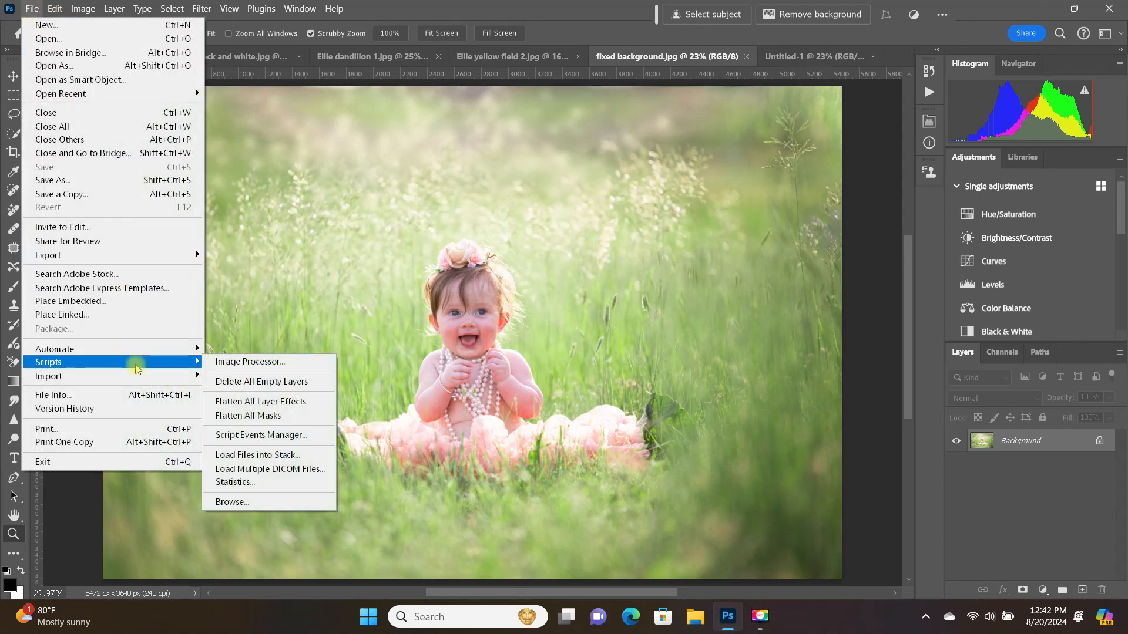
{"action": "mouse_move", "coordinate": [270, 402]}
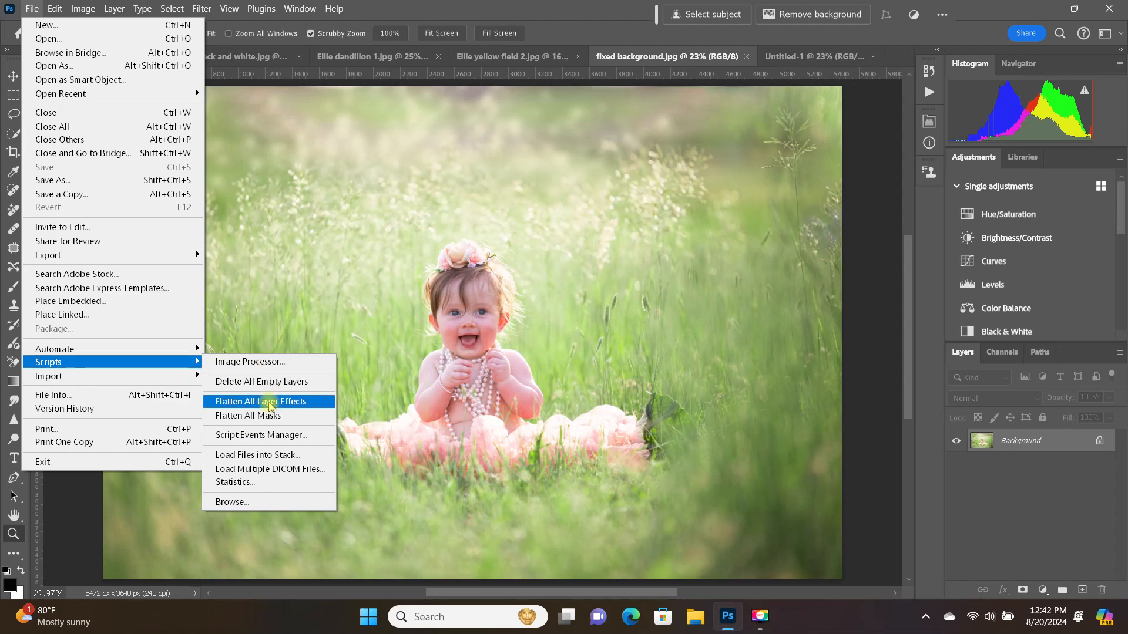
{"action": "mouse_move", "coordinate": [271, 455]}
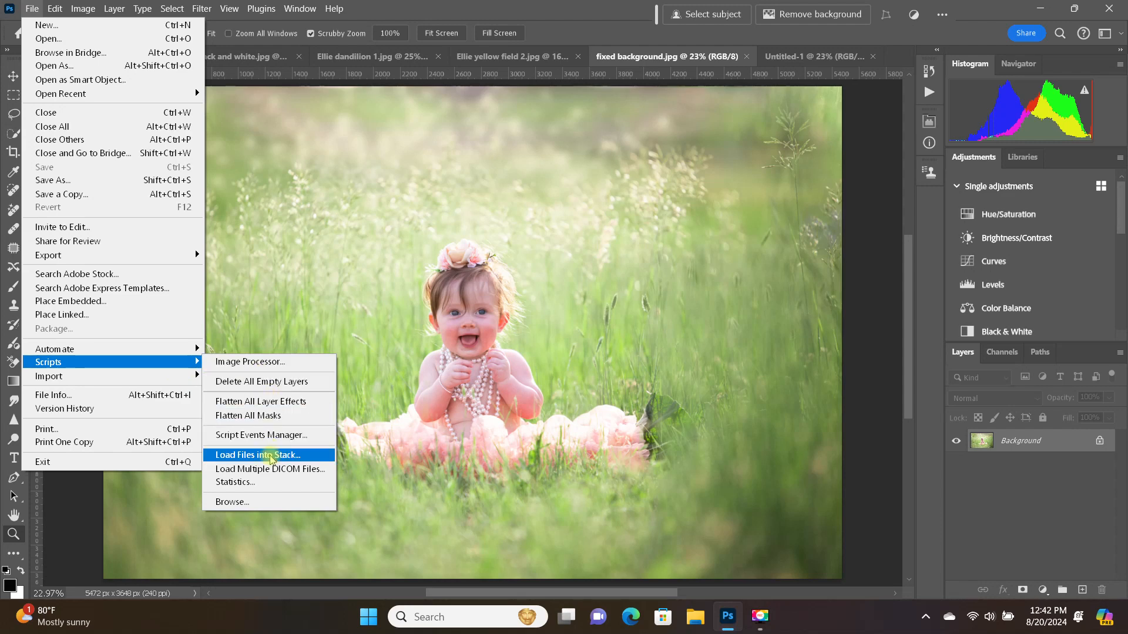
{"action": "left_click", "coordinate": [264, 455]}
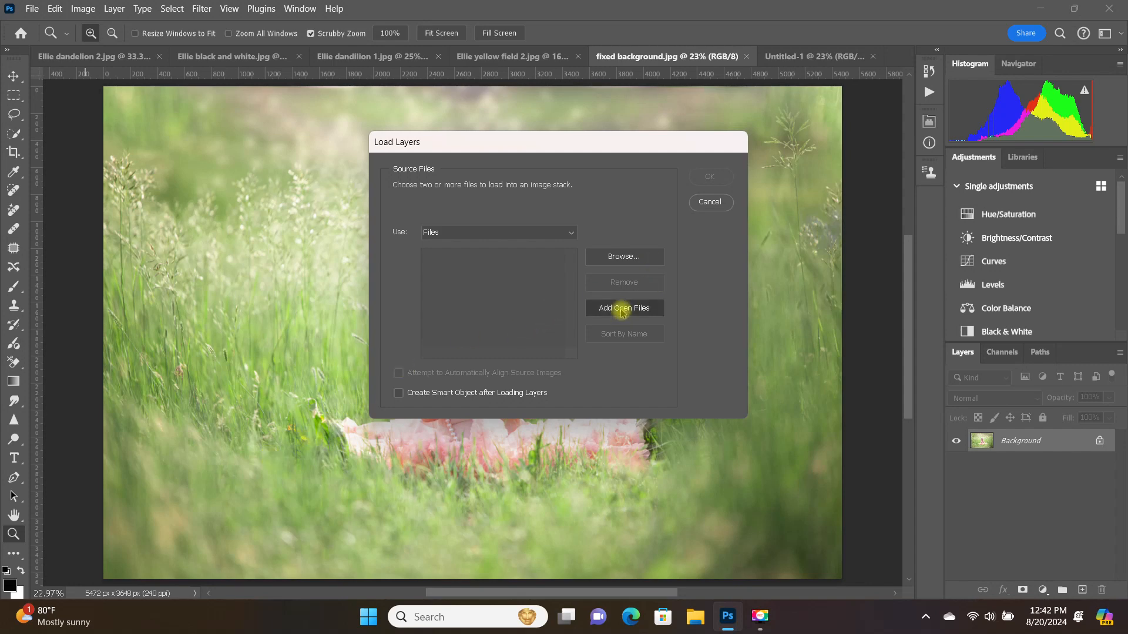
{"action": "left_click", "coordinate": [623, 308]}
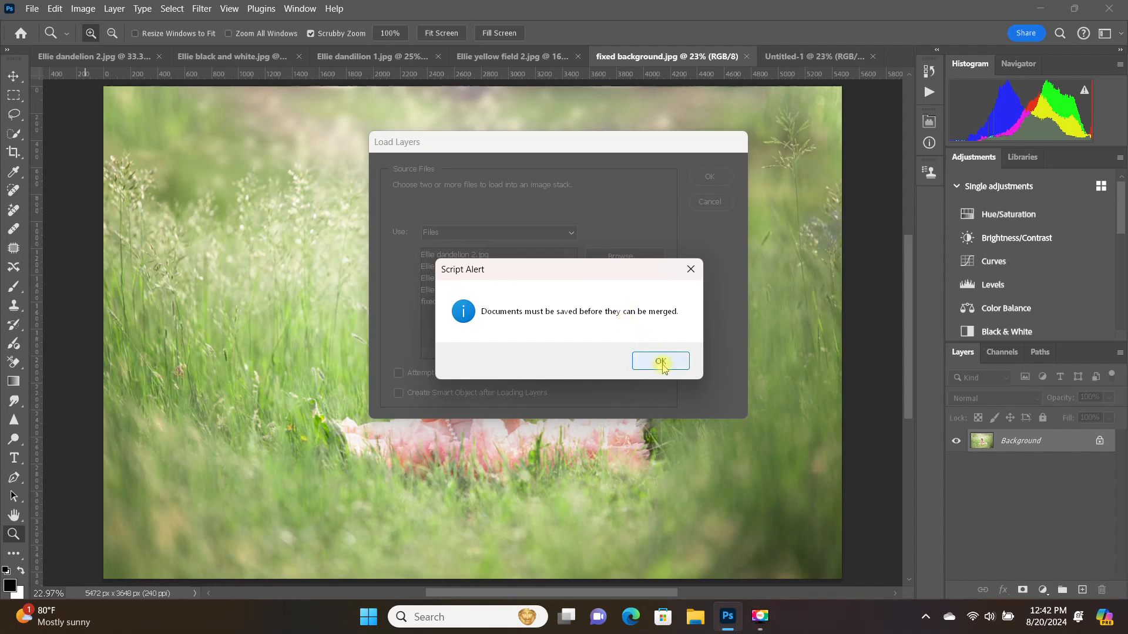
{"action": "left_click", "coordinate": [659, 361]}
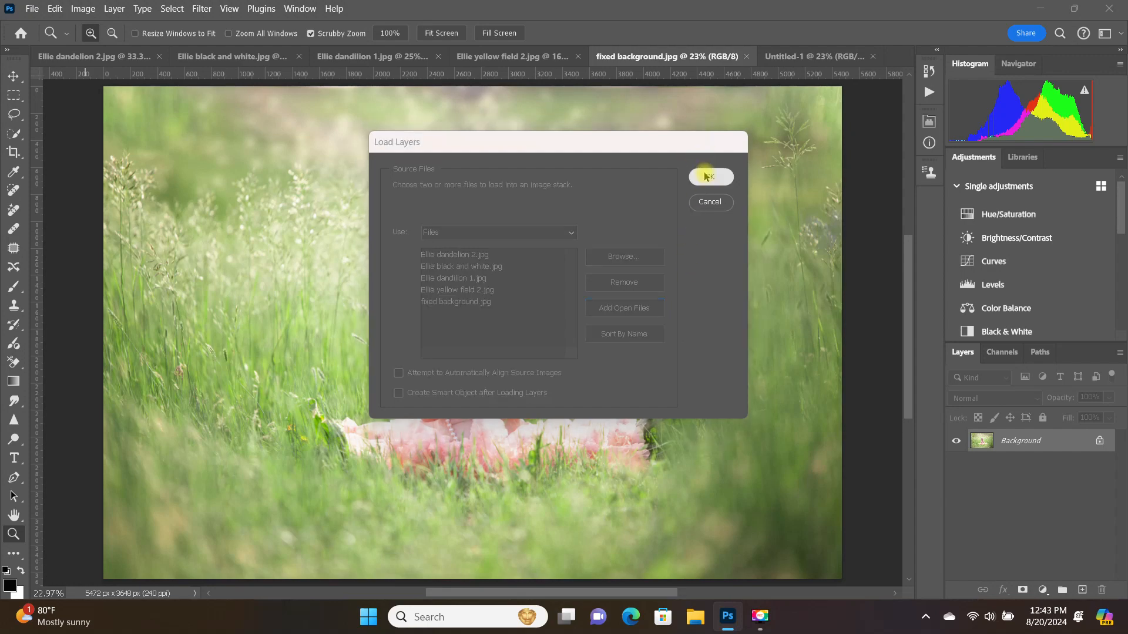
{"action": "left_click", "coordinate": [710, 178]}
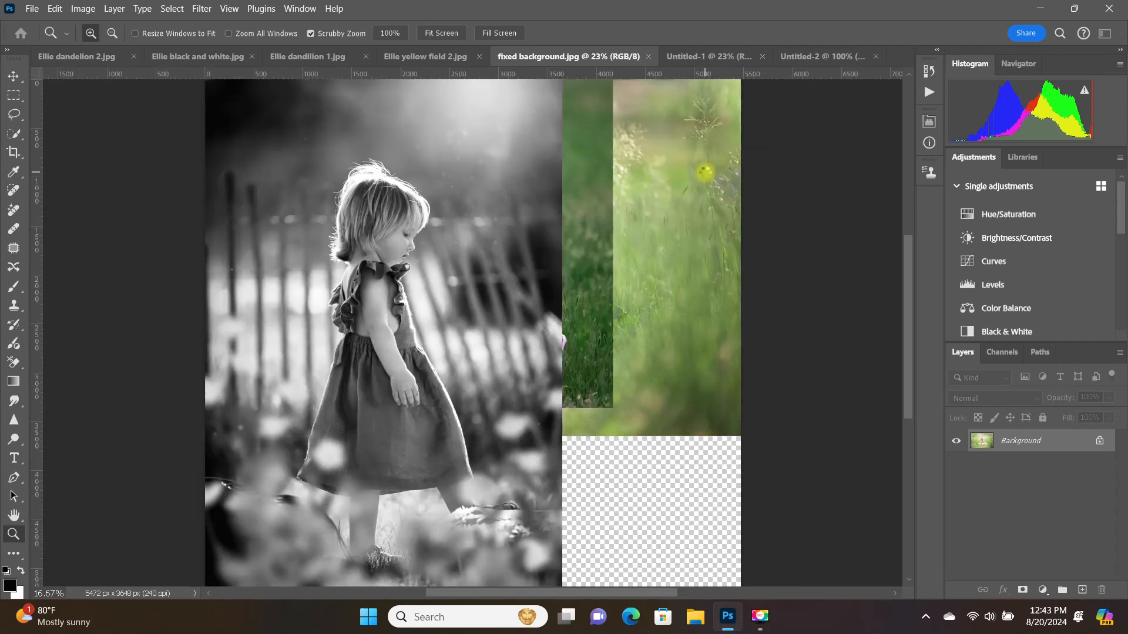
- Hide the stacked photo layers in turn in Untitled-2, then return to the blank Untitled-1
{"action": "left_click", "coordinate": [769, 56]}
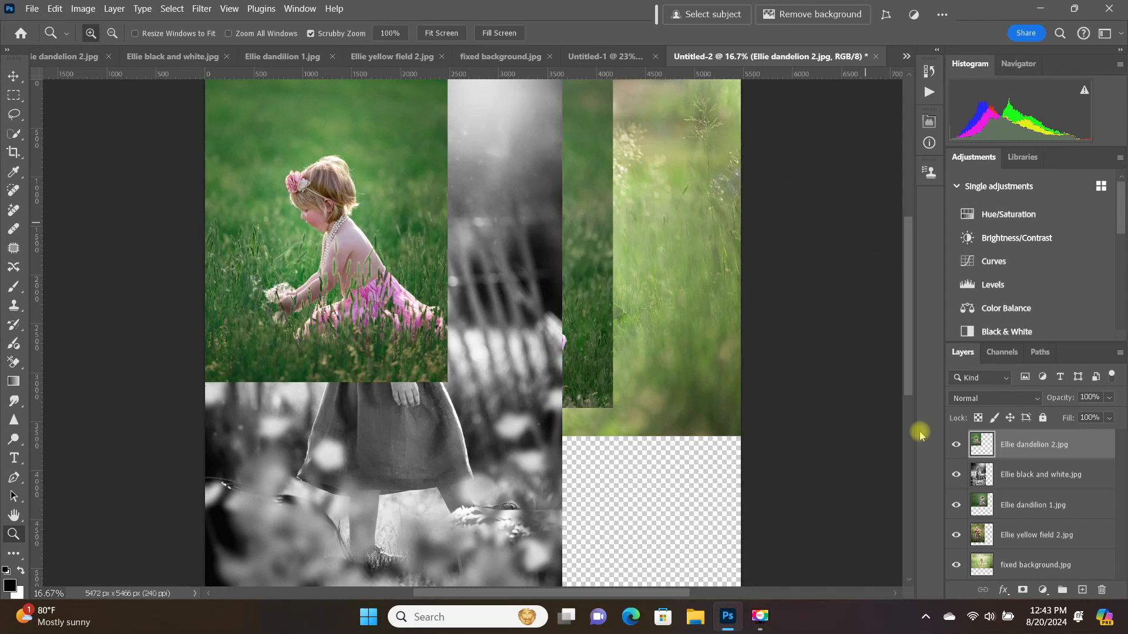
{"action": "left_click", "coordinate": [957, 444]}
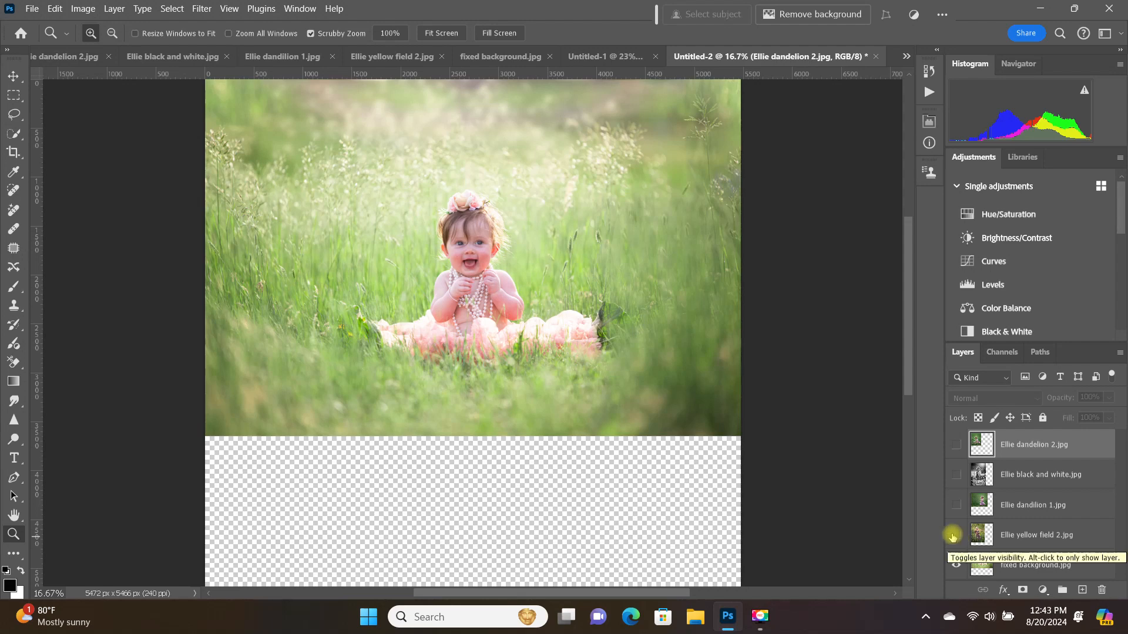
{"action": "left_click", "coordinate": [956, 565]}
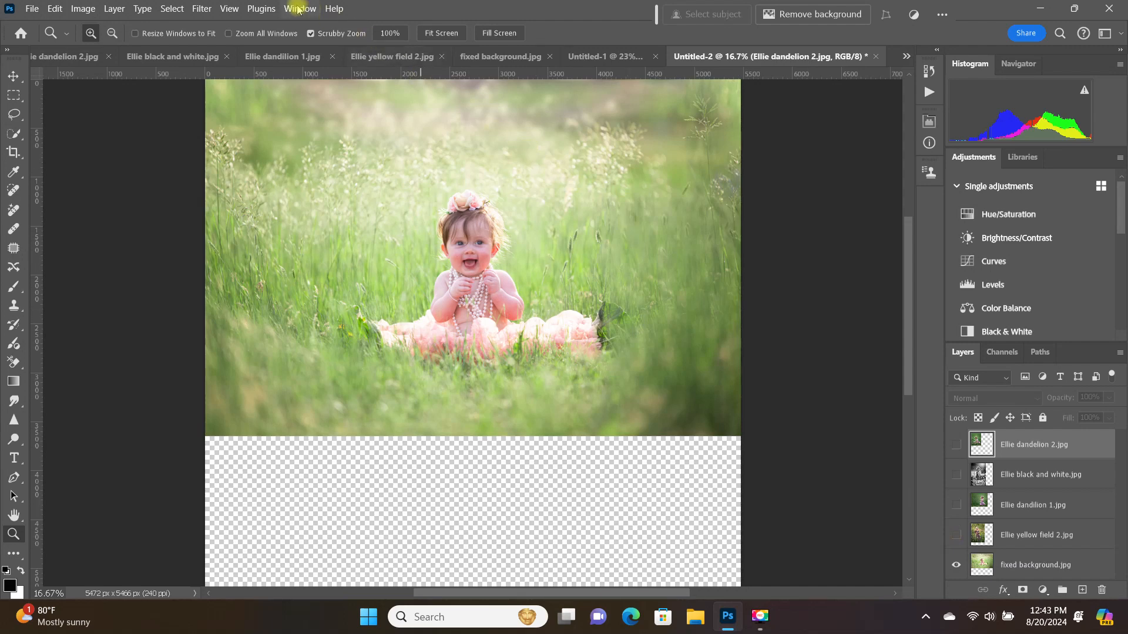
{"action": "left_click", "coordinate": [607, 57]}
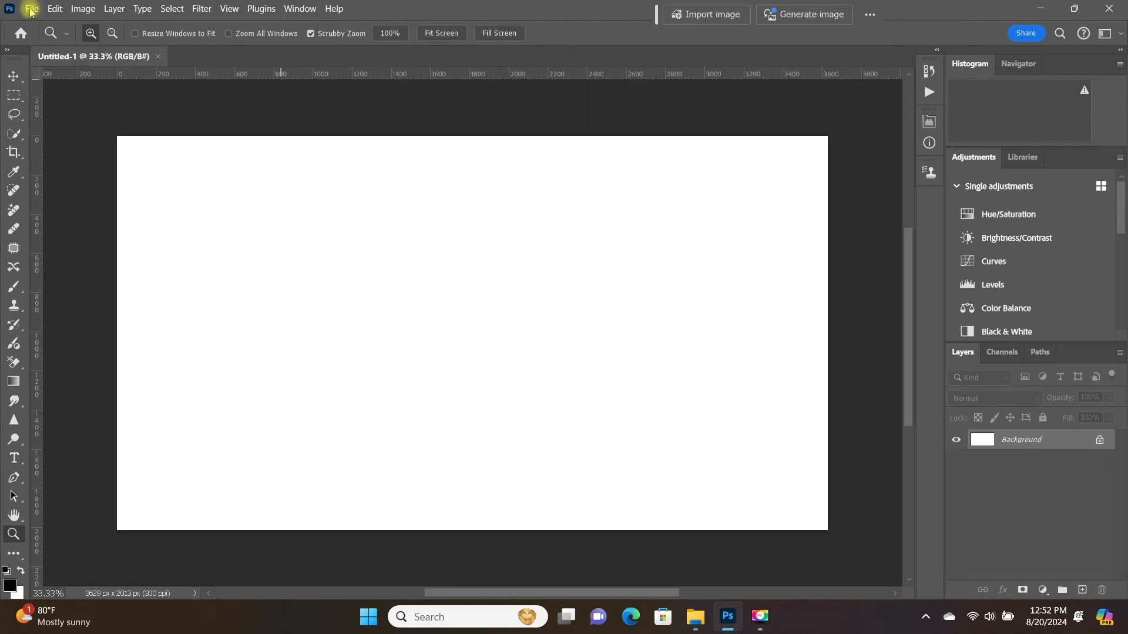
- Stack Ellie dandelion 2.jpg and Ellie dandilion 1.jpg as layers with Attempt to Automatically Align on
{"action": "left_click", "coordinate": [31, 8]}
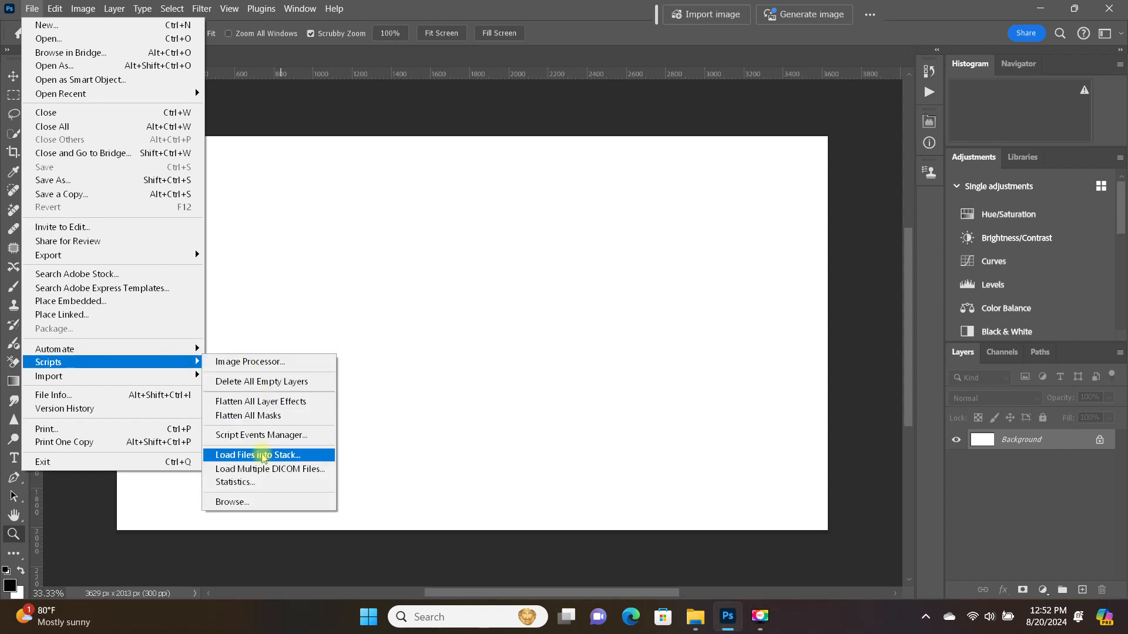
{"action": "left_click", "coordinate": [258, 455]}
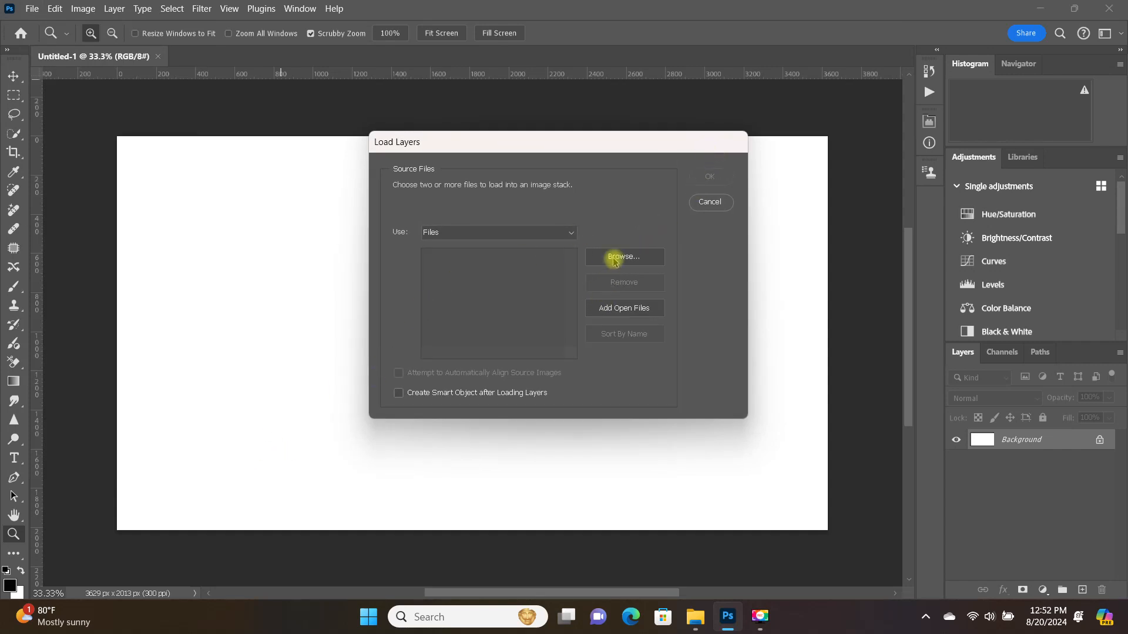
{"action": "left_click", "coordinate": [622, 257]}
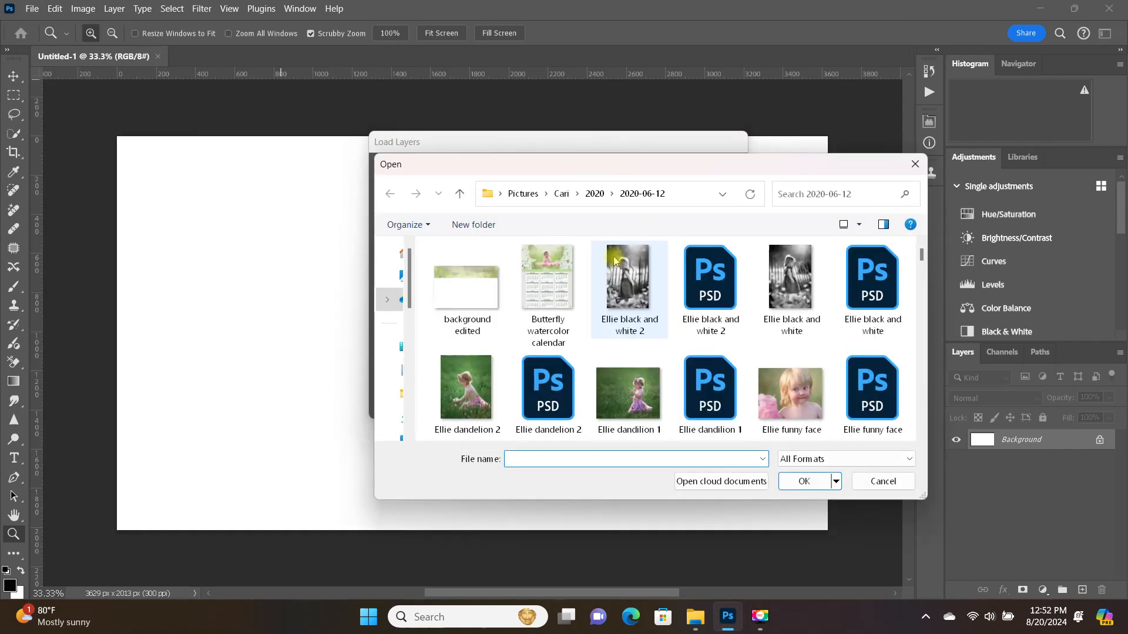
{"action": "left_click", "coordinate": [466, 388]}
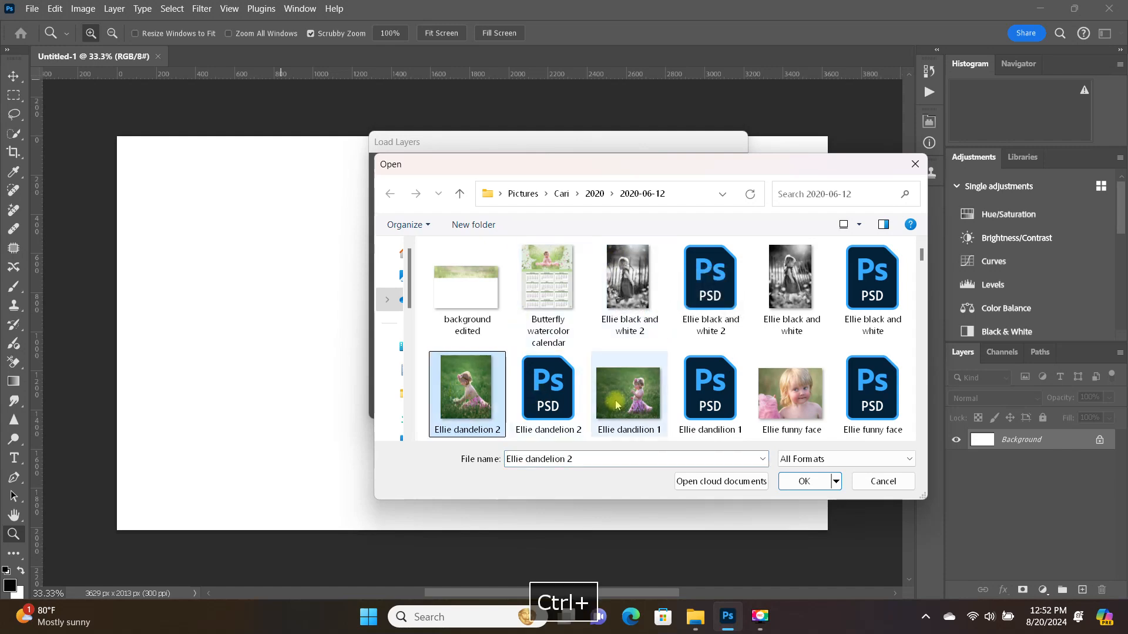
{"action": "left_click", "coordinate": [804, 482]}
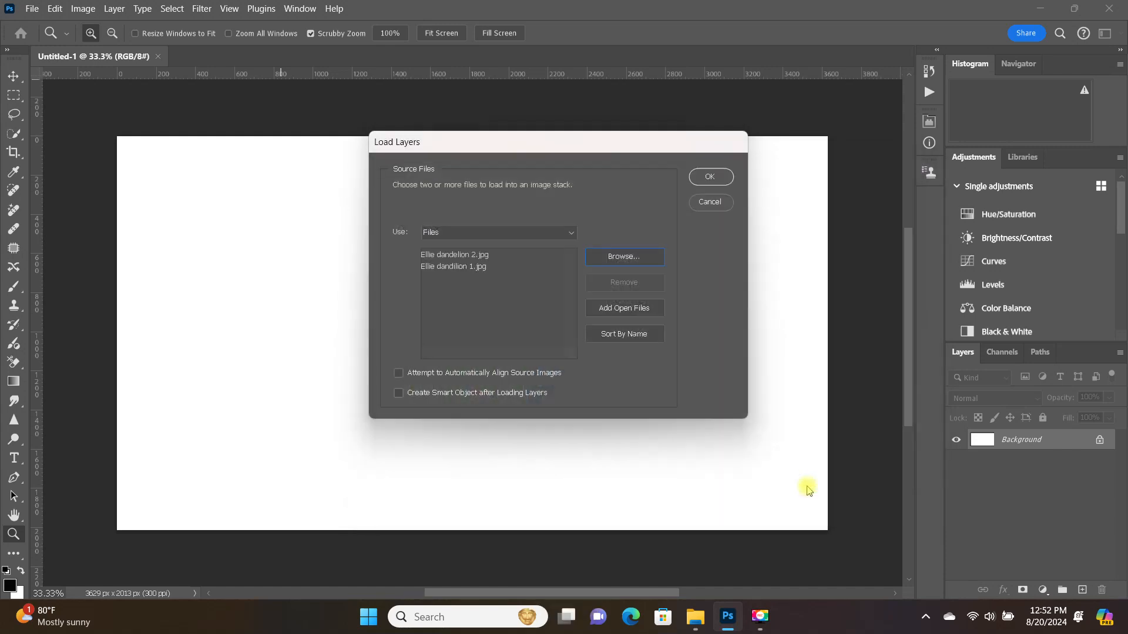
{"action": "left_click", "coordinate": [399, 373]}
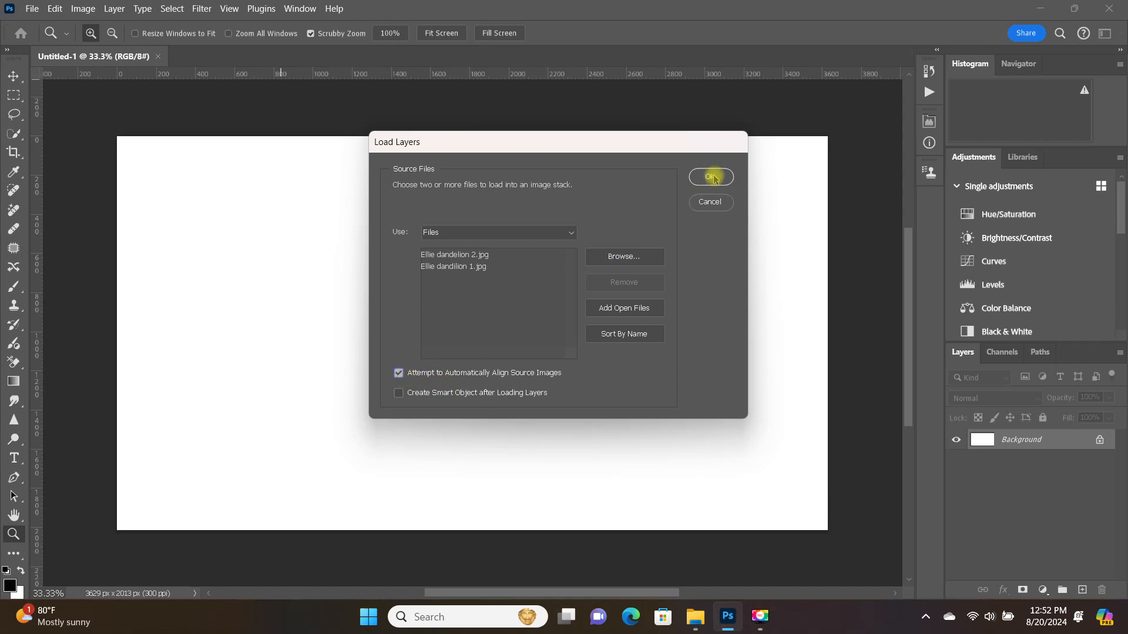
{"action": "left_click", "coordinate": [709, 177]}
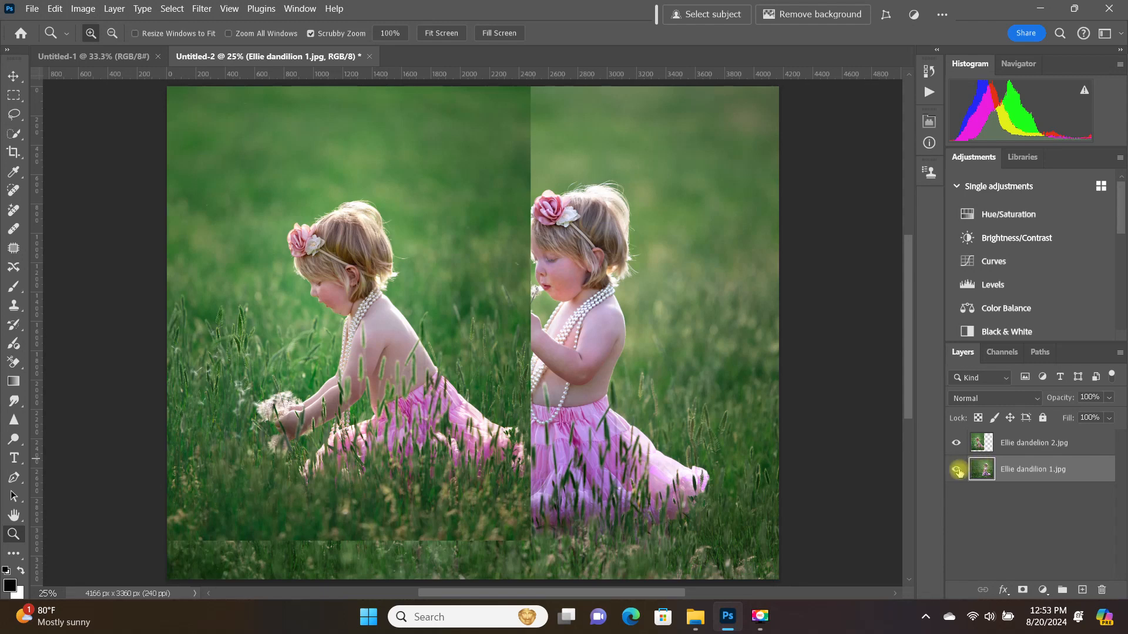
{"action": "mouse_move", "coordinate": [956, 472]}
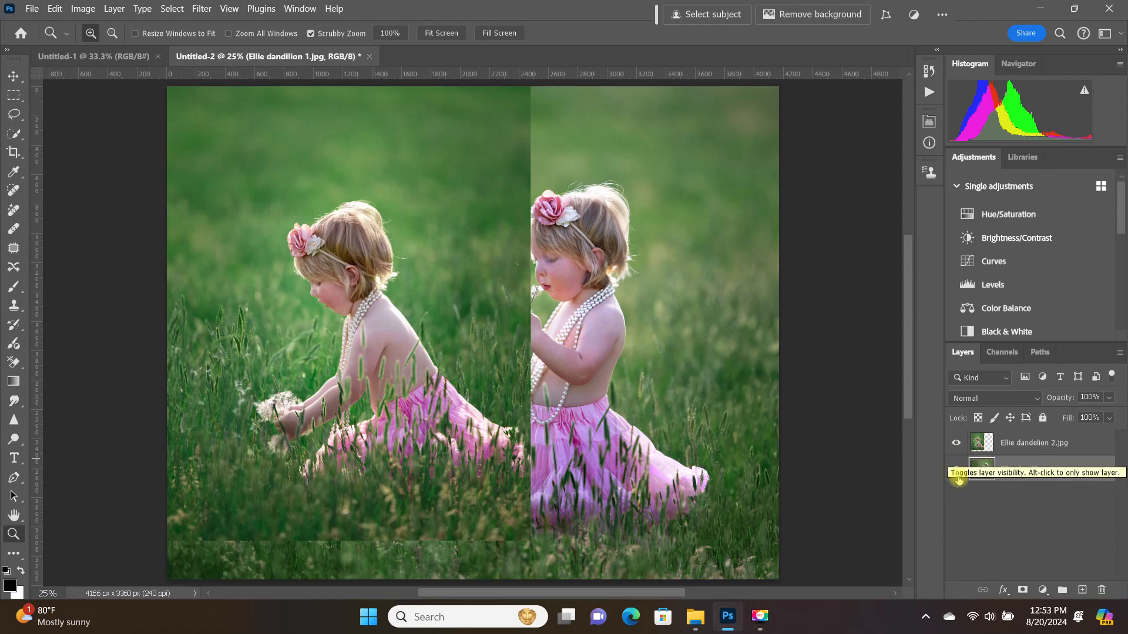
- Hide and reshow the top dandelion layer to compare alignment, then go back to Untitled-1
{"action": "left_click", "coordinate": [957, 443]}
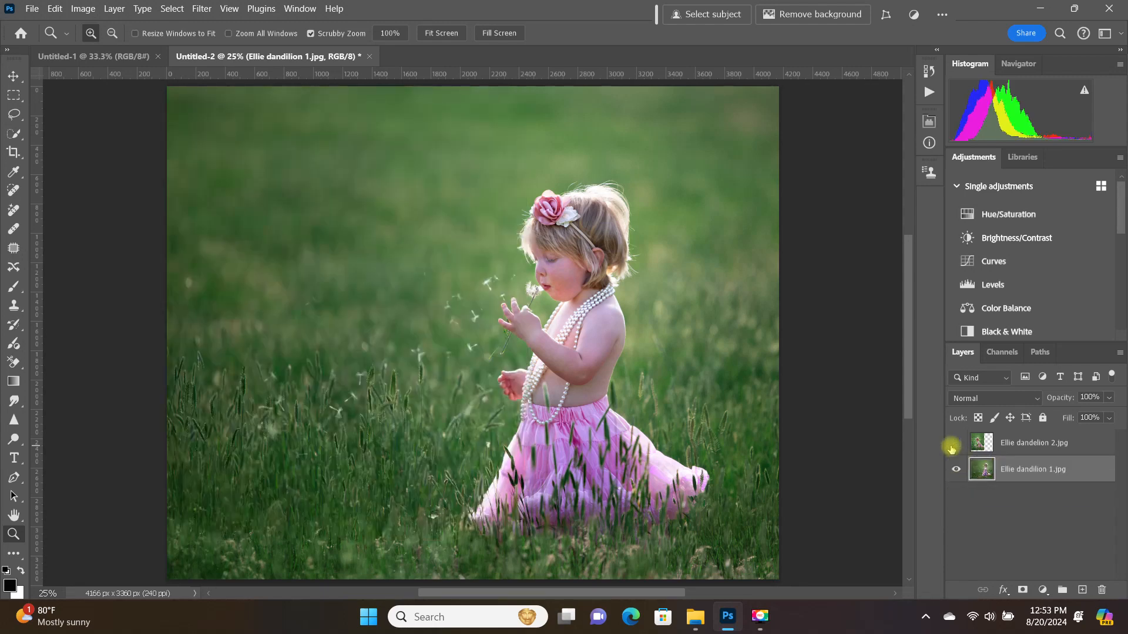
{"action": "left_click", "coordinate": [957, 444]}
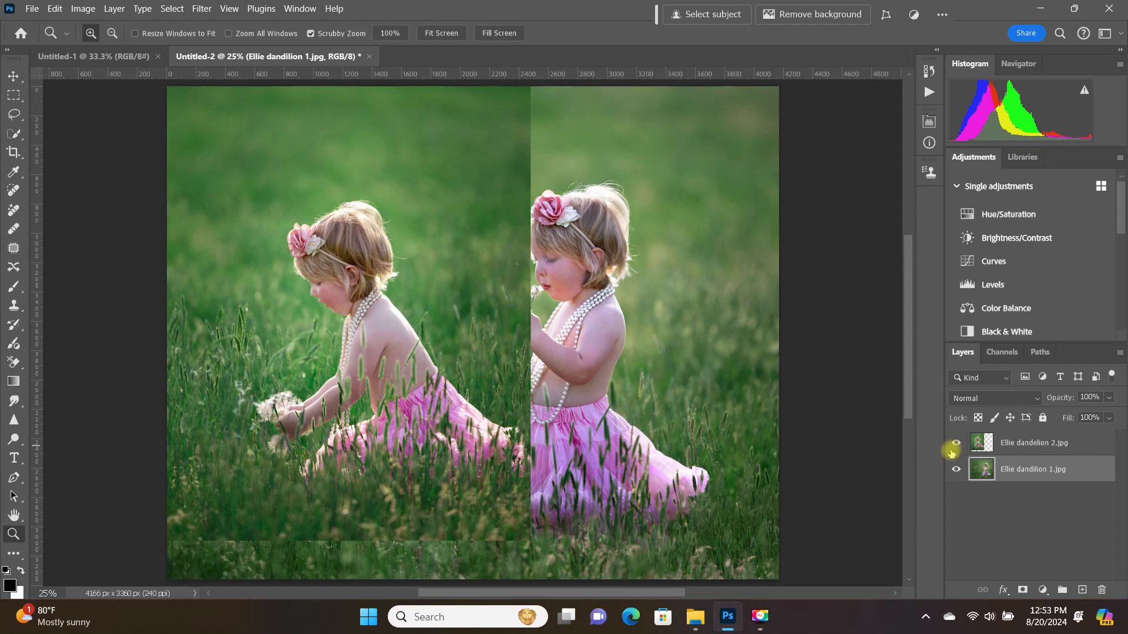
{"action": "left_click", "coordinate": [31, 9]}
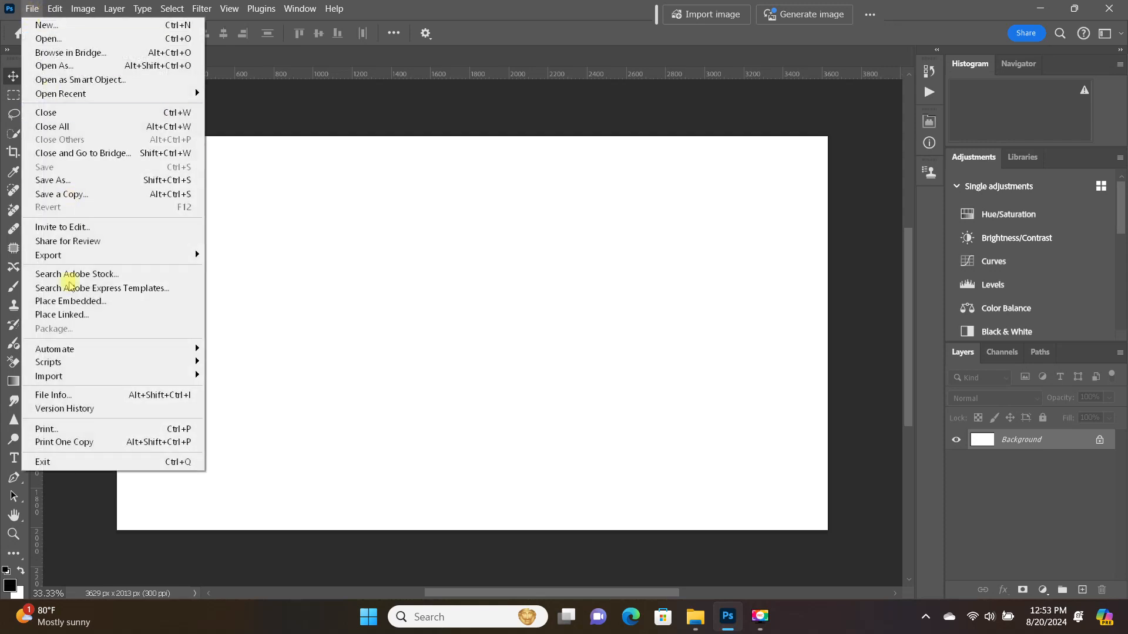
{"action": "mouse_move", "coordinate": [49, 362]}
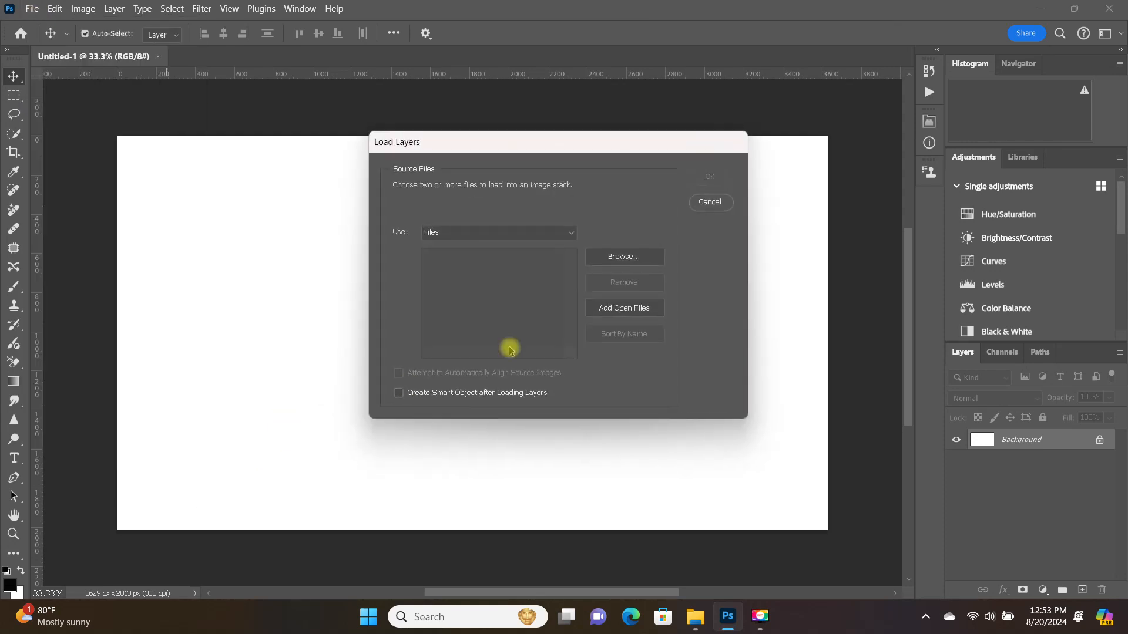
- Choose both dandelion JPGs to load as one smart object layer in a new document
{"action": "left_click", "coordinate": [623, 258]}
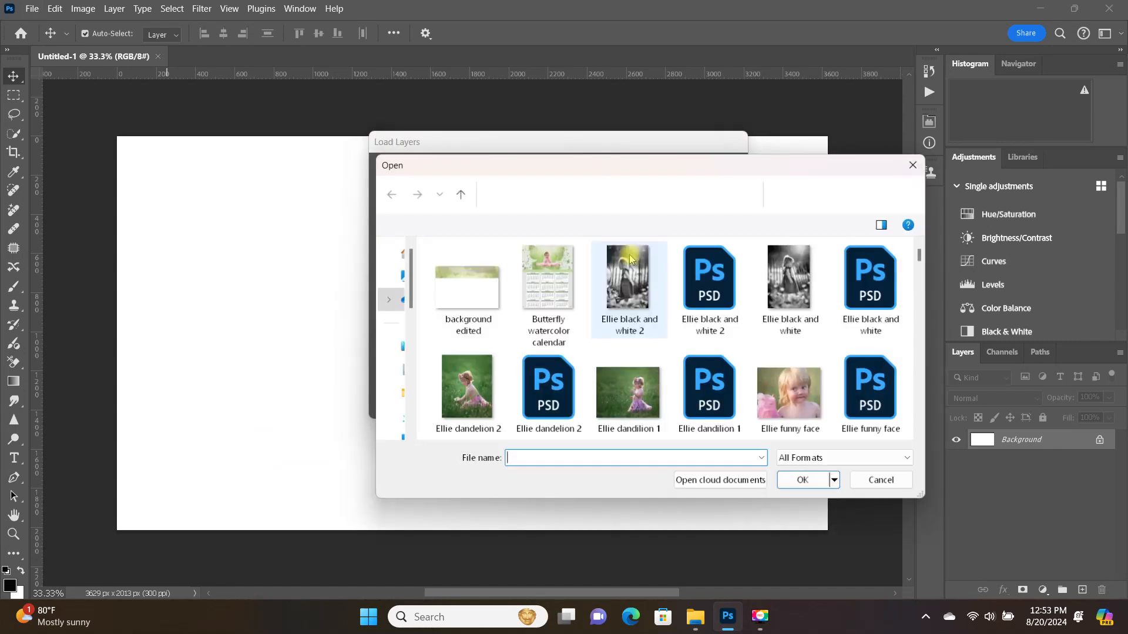
{"action": "left_click", "coordinate": [467, 394]}
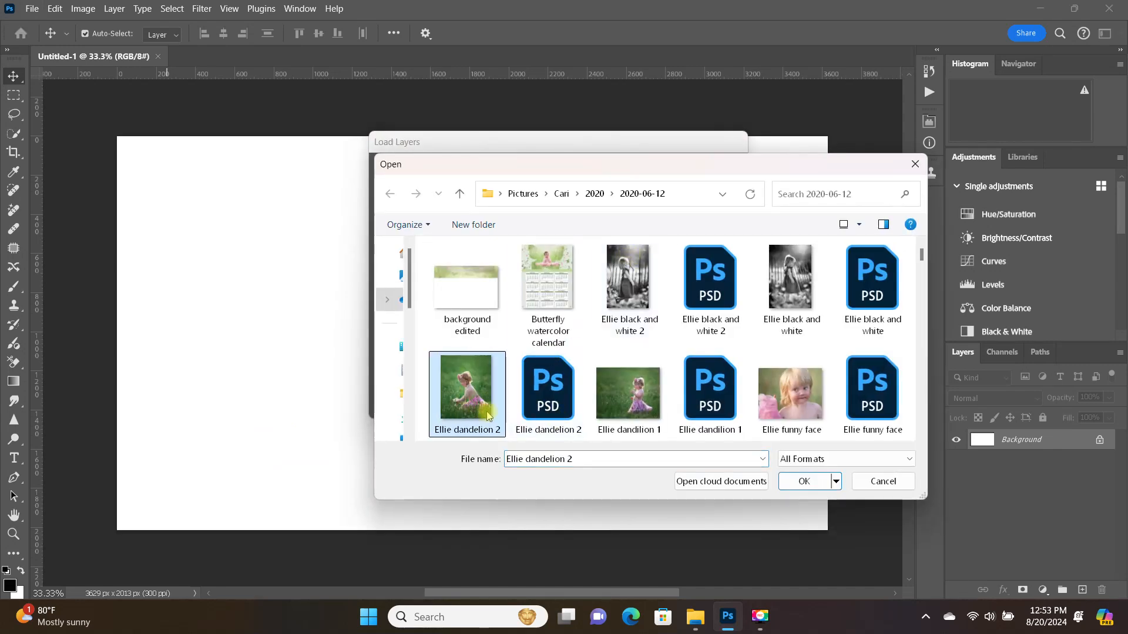
{"action": "left_click", "coordinate": [627, 393]}
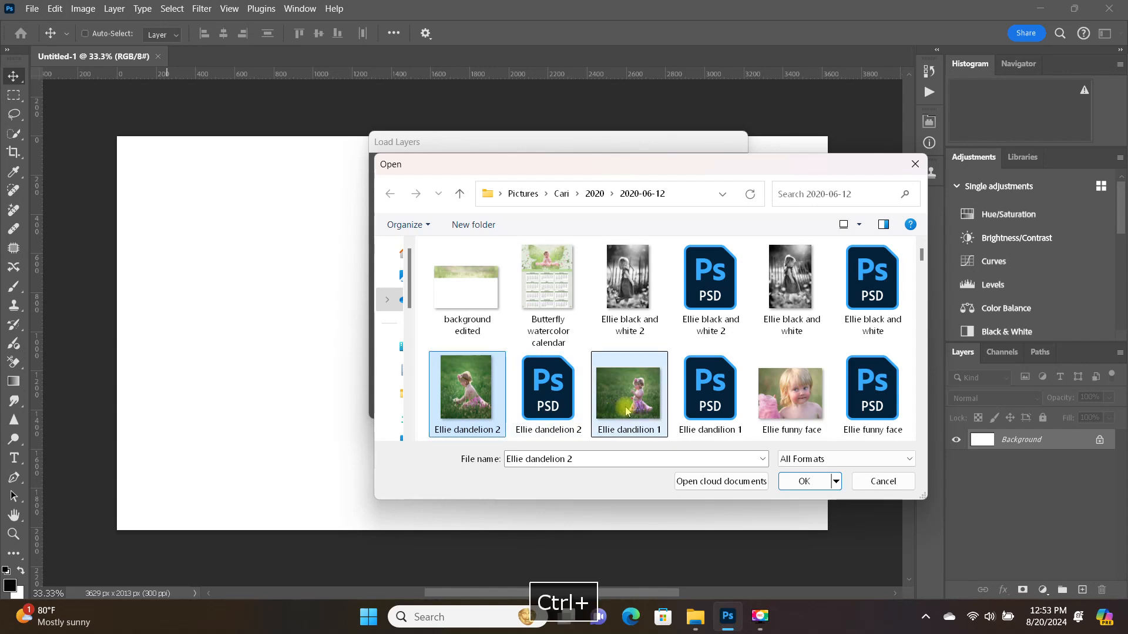
{"action": "left_click", "coordinate": [804, 481]}
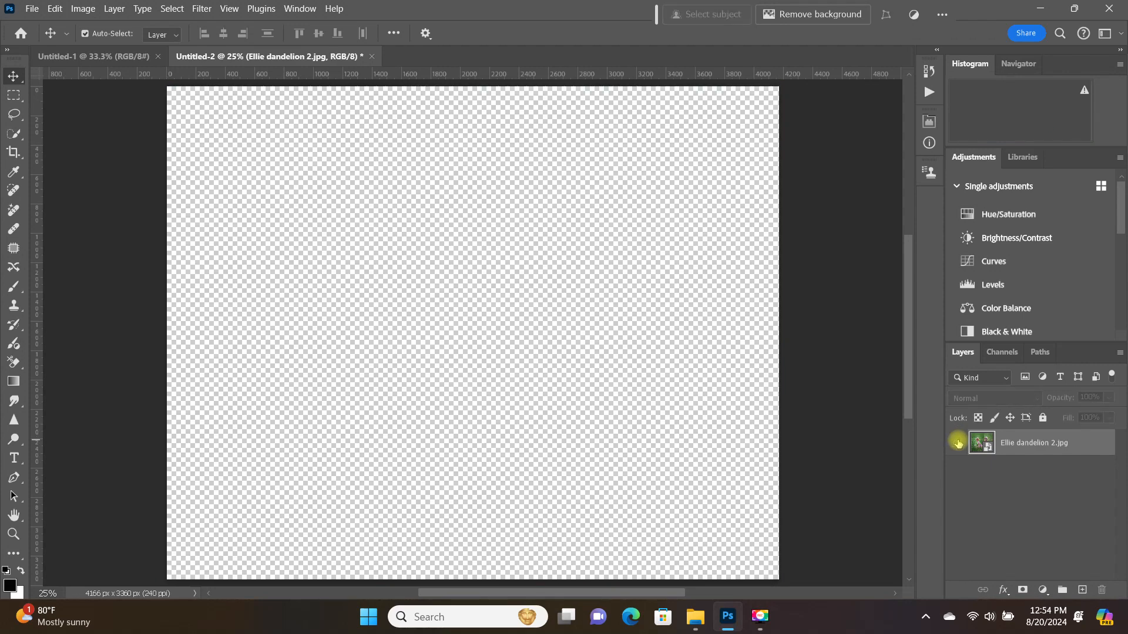
- Show the smart object layer and nudge it sideways so both photos fill the canvas
{"action": "left_click", "coordinate": [956, 443]}
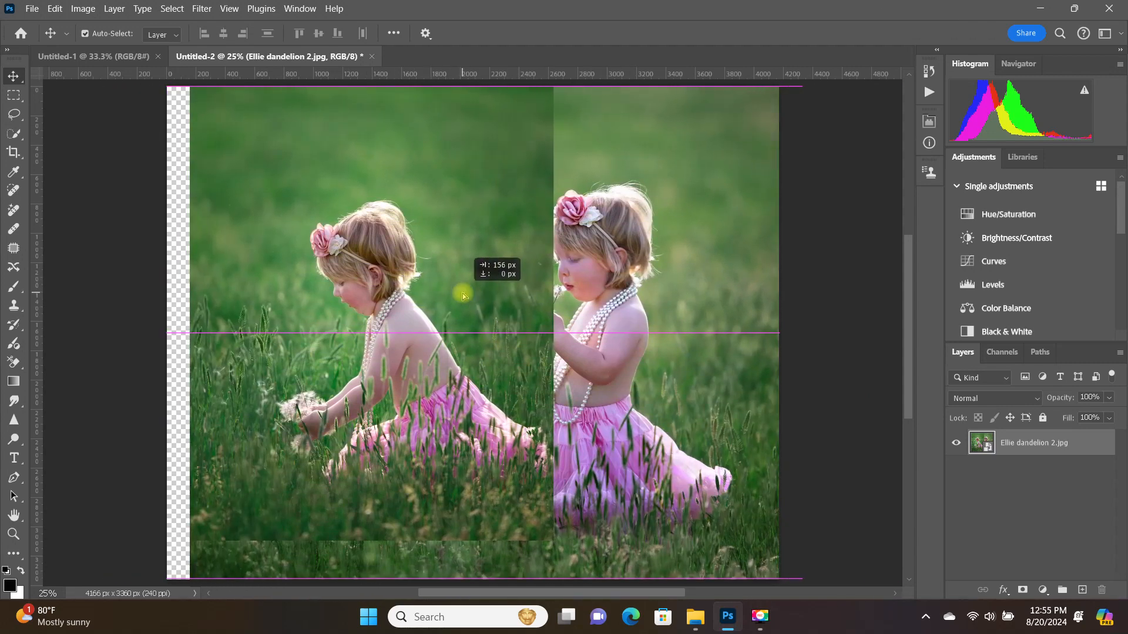
{"action": "left_click_drag", "start_coordinate": [464, 295], "coordinate": [438, 292]}
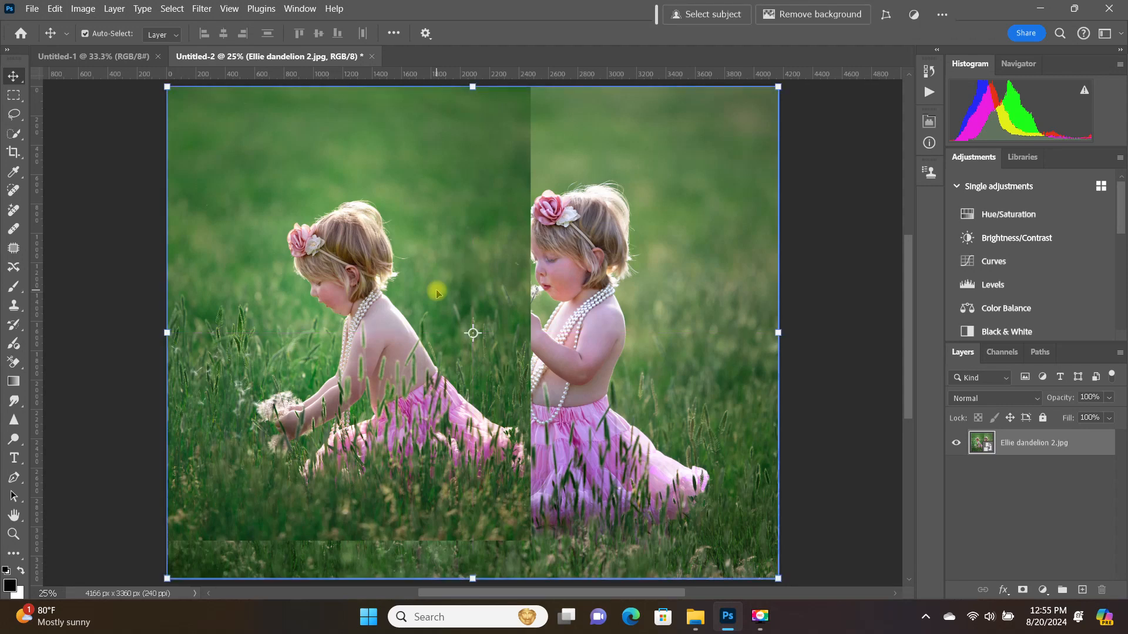
{"action": "mouse_move", "coordinate": [436, 299]}
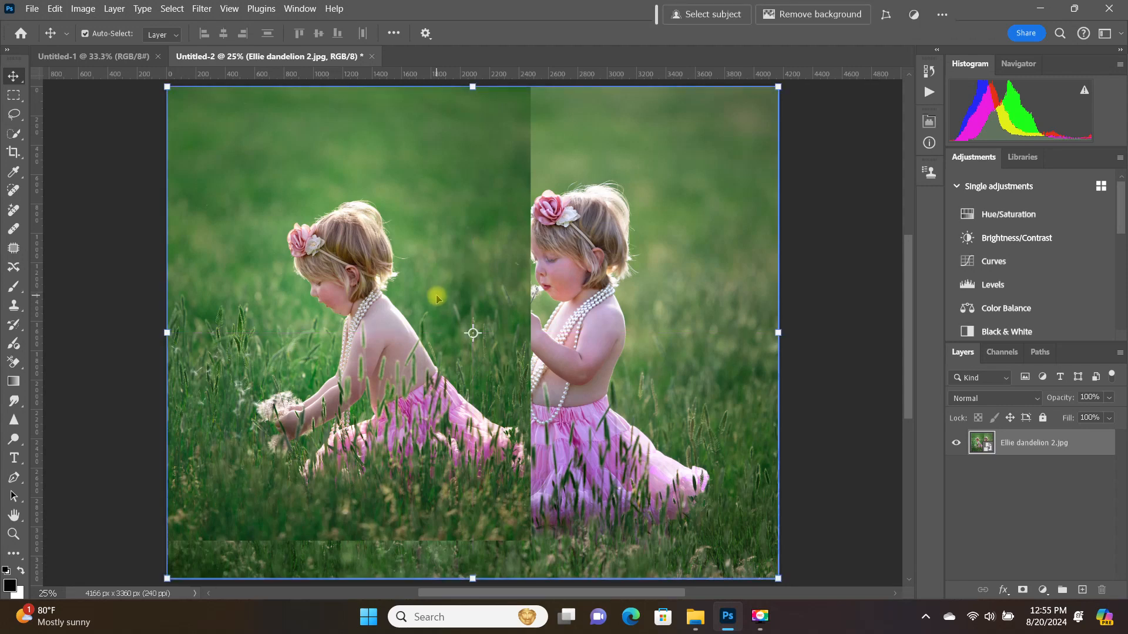